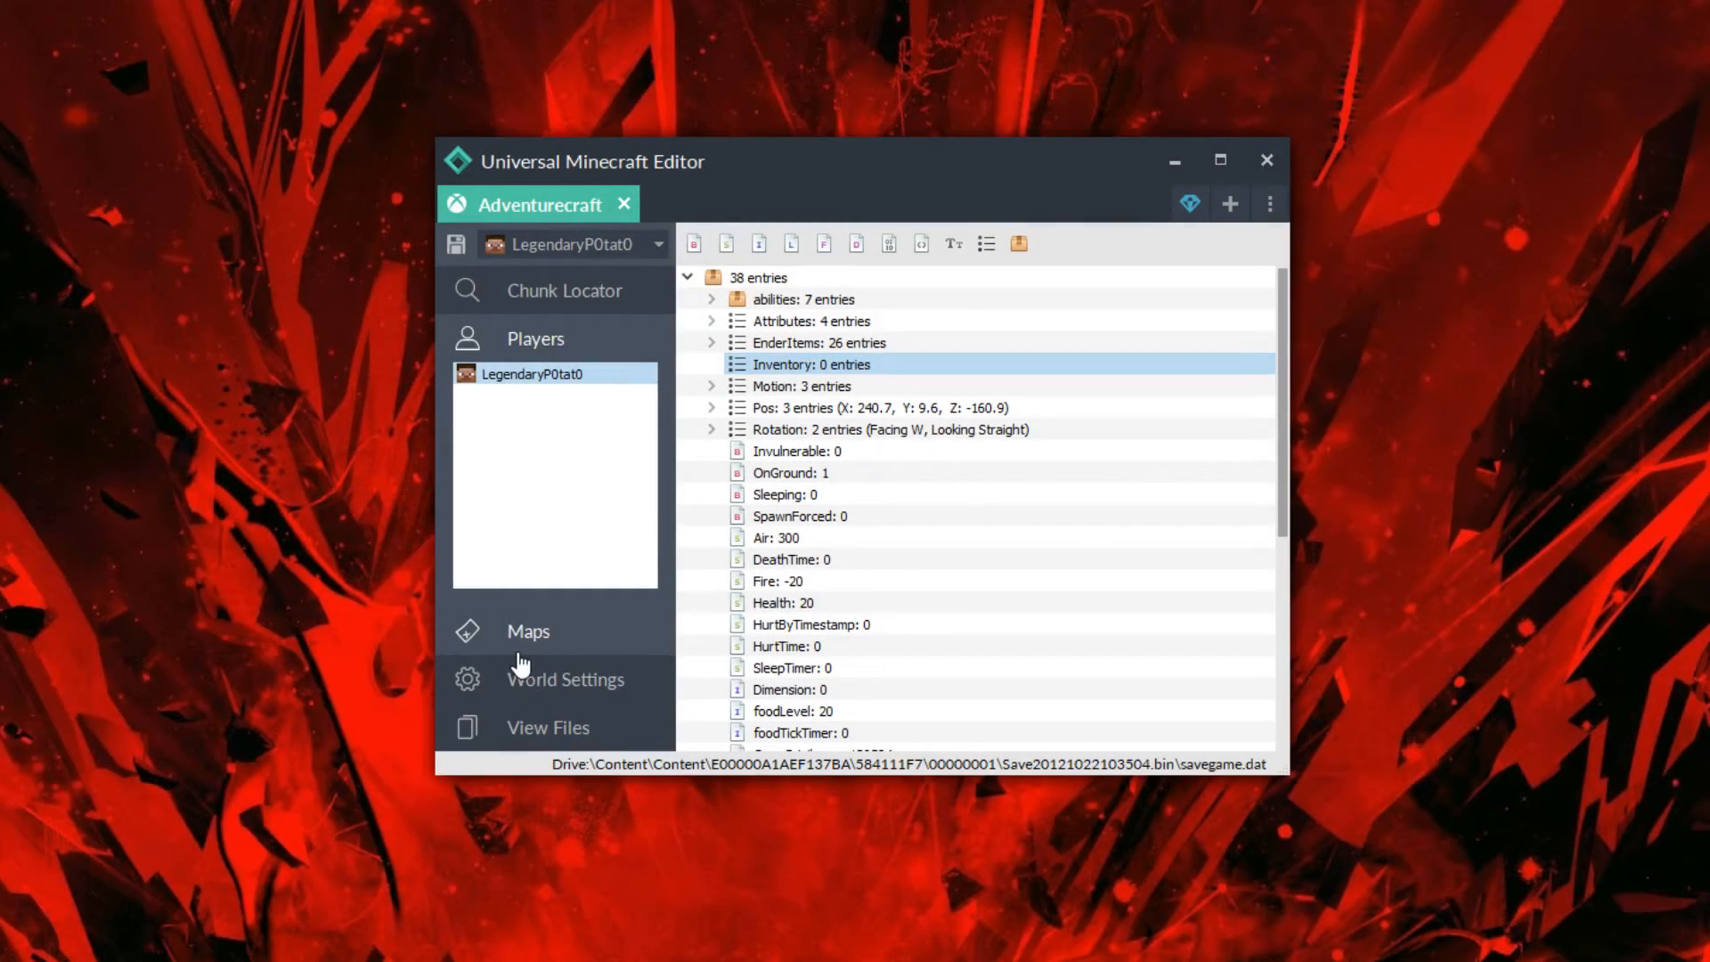
{"action": "mouse_move", "coordinate": [668, 187]}
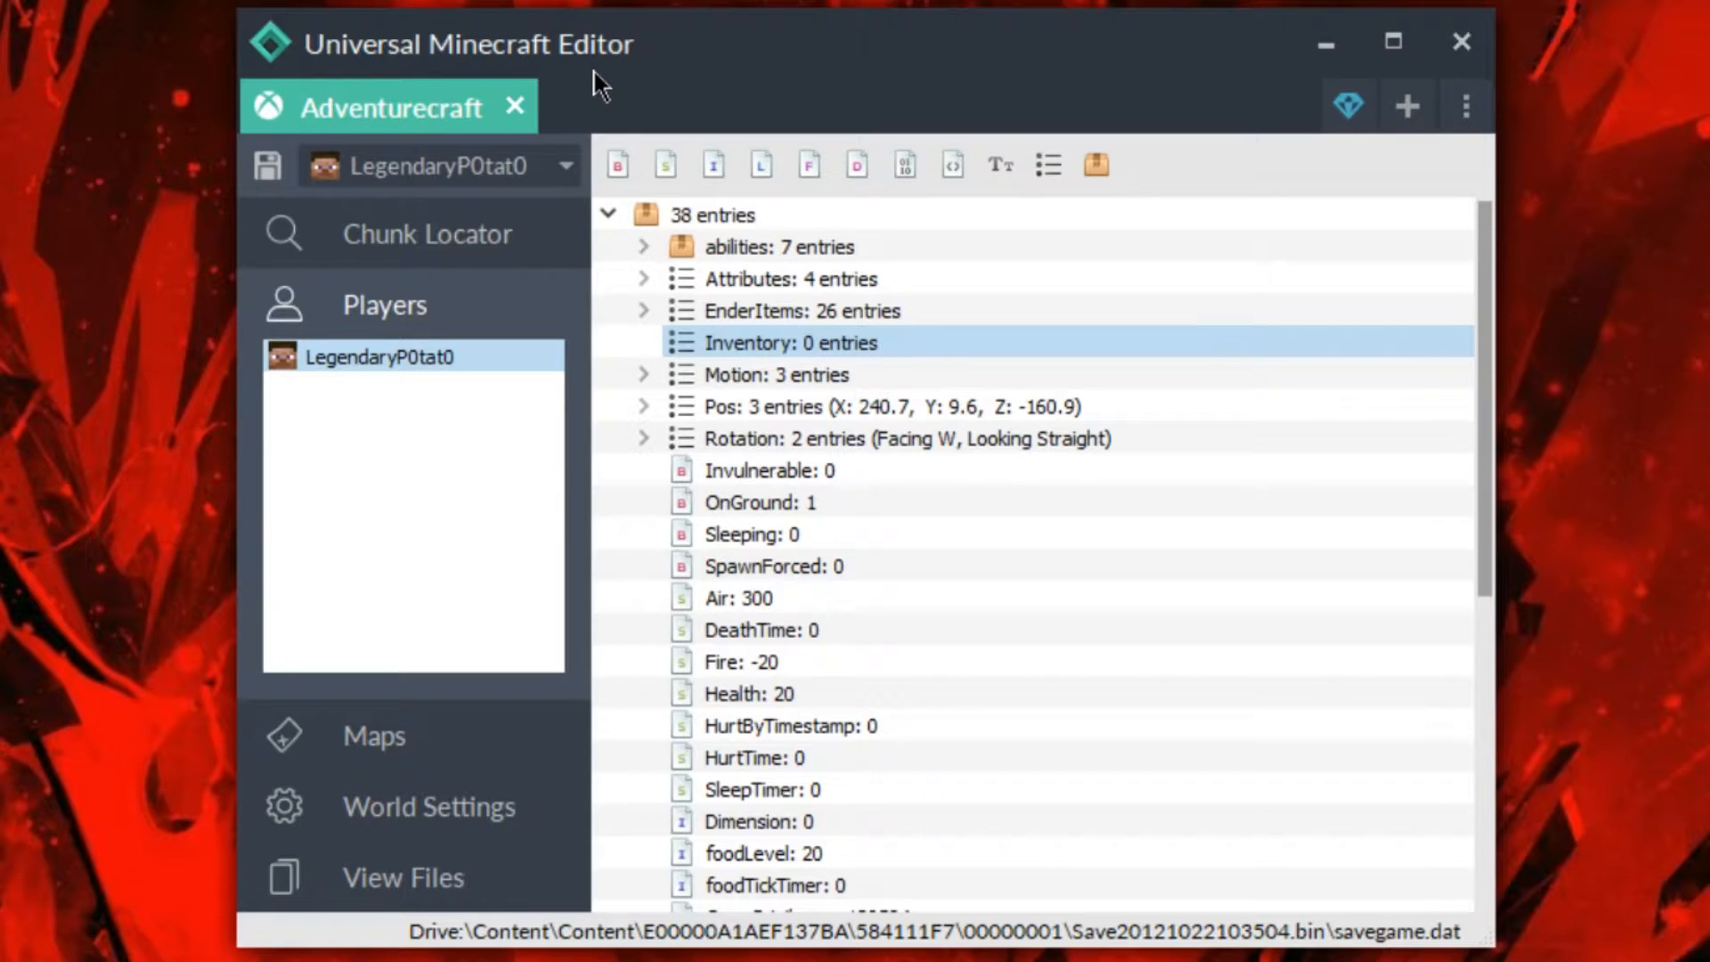
{"action": "mouse_move", "coordinate": [677, 96]}
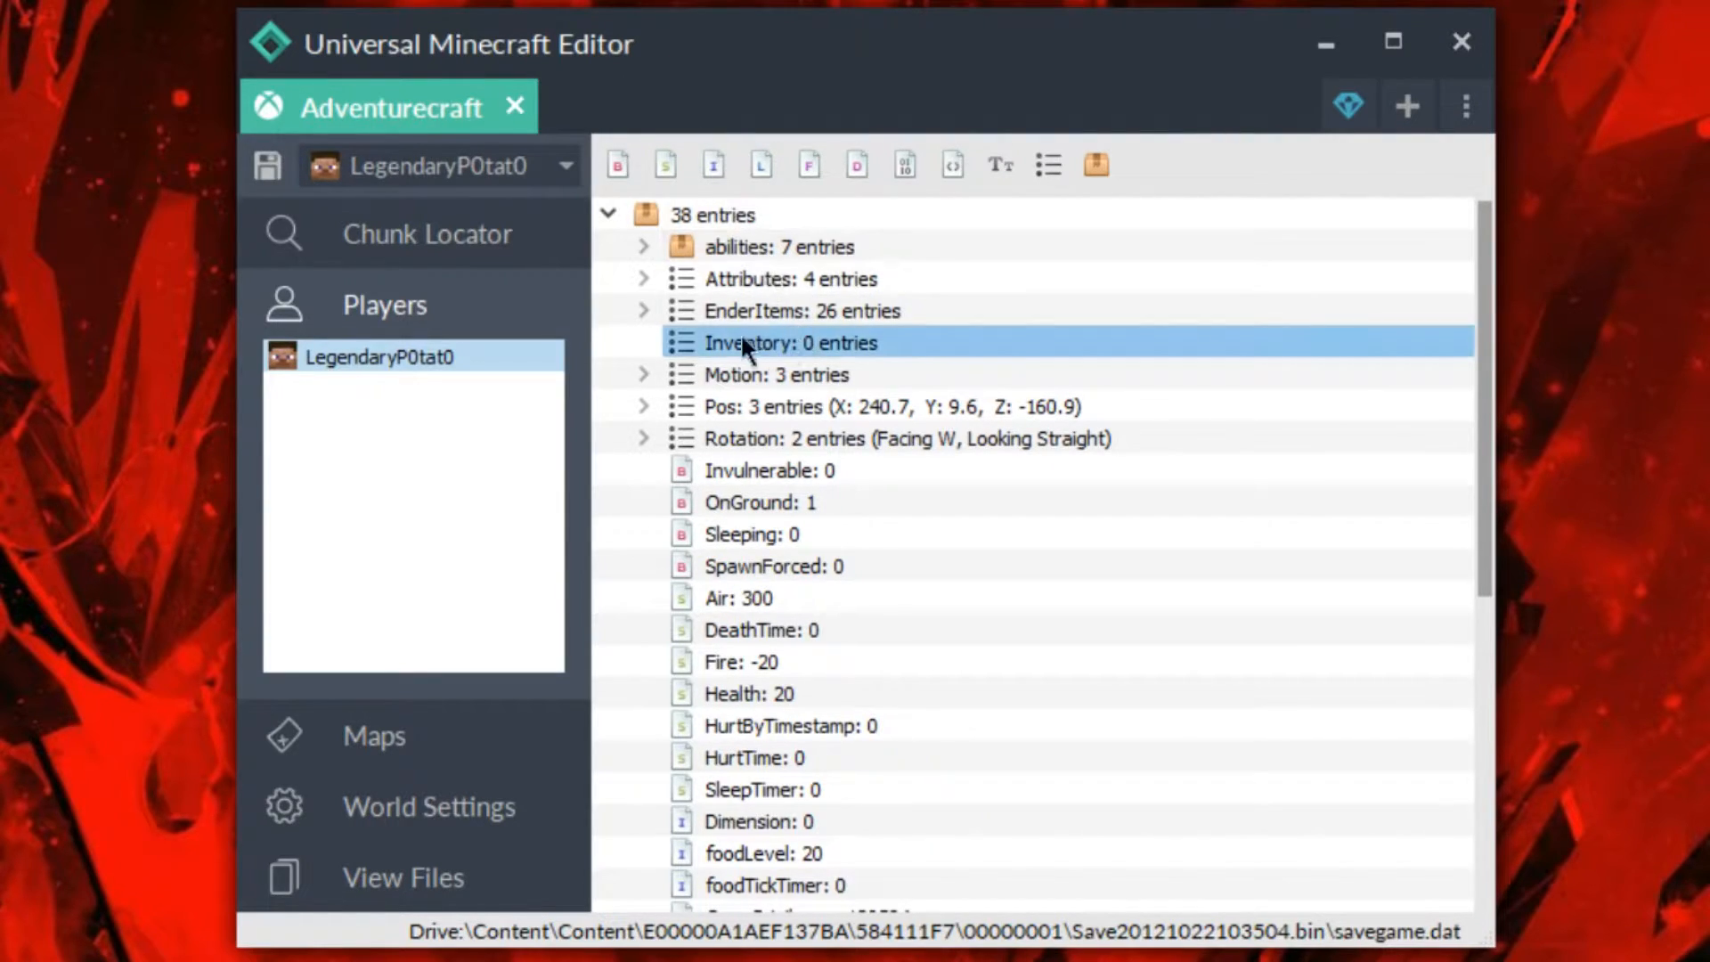
Fill an empty inventory slot with a Lingering Potion found by searching "potio".
{"action": "right_click", "coordinate": [791, 342]}
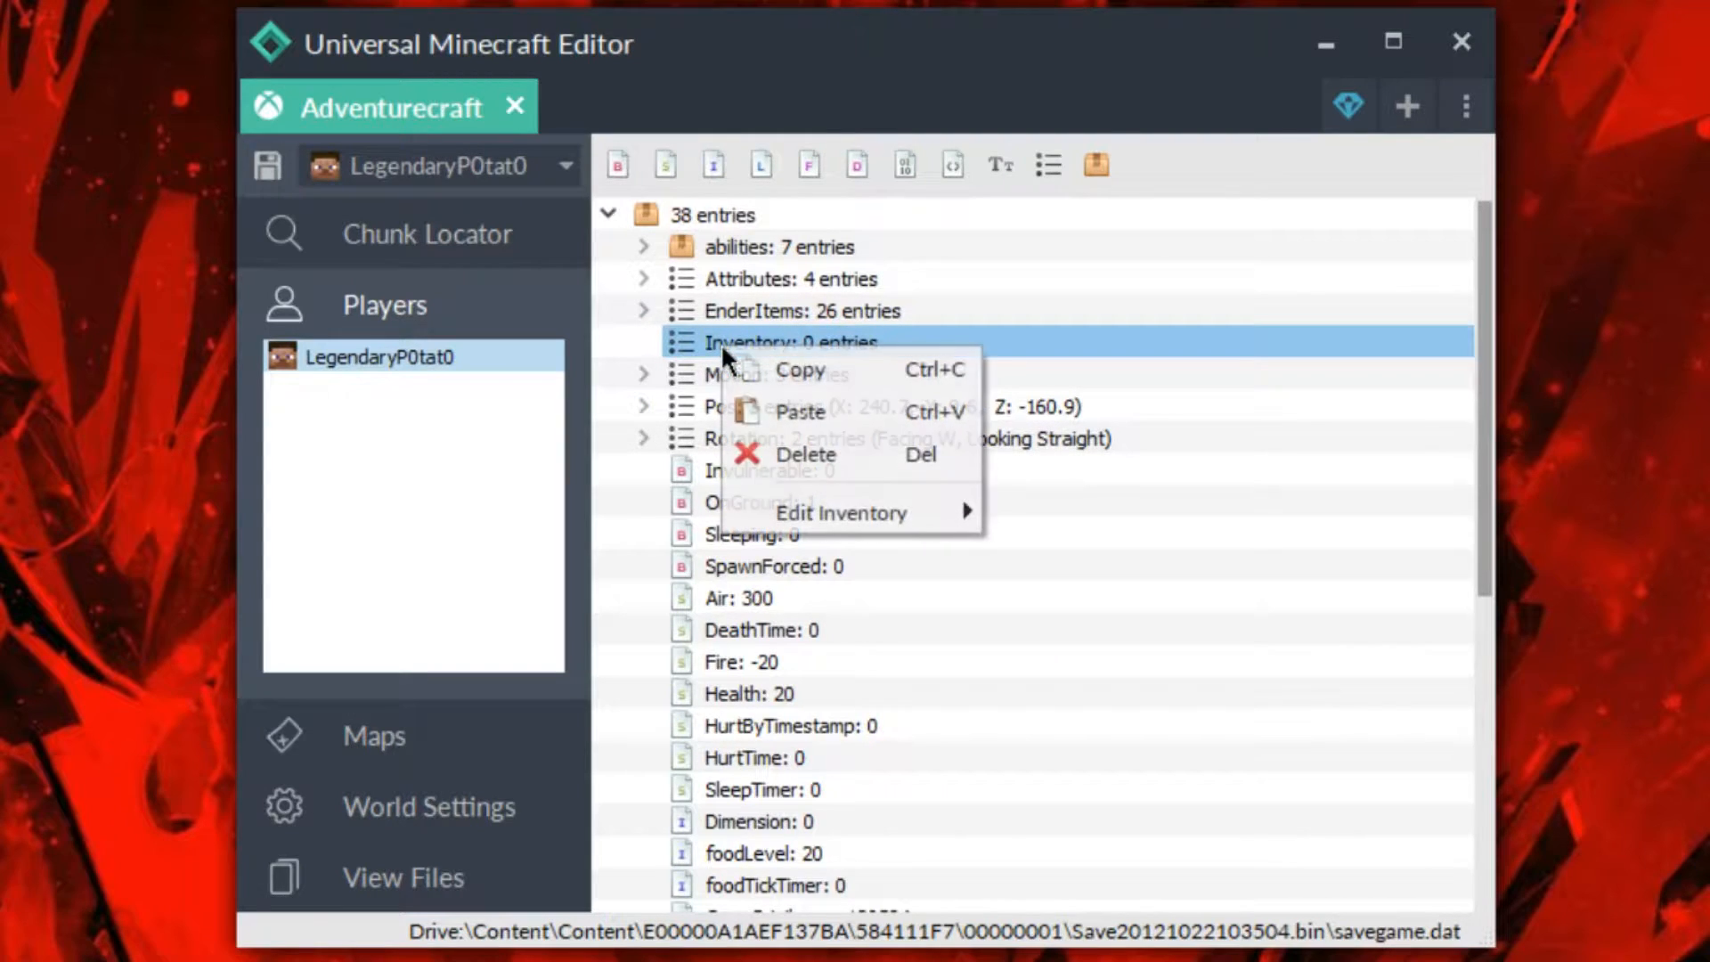
{"action": "mouse_move", "coordinate": [840, 513]}
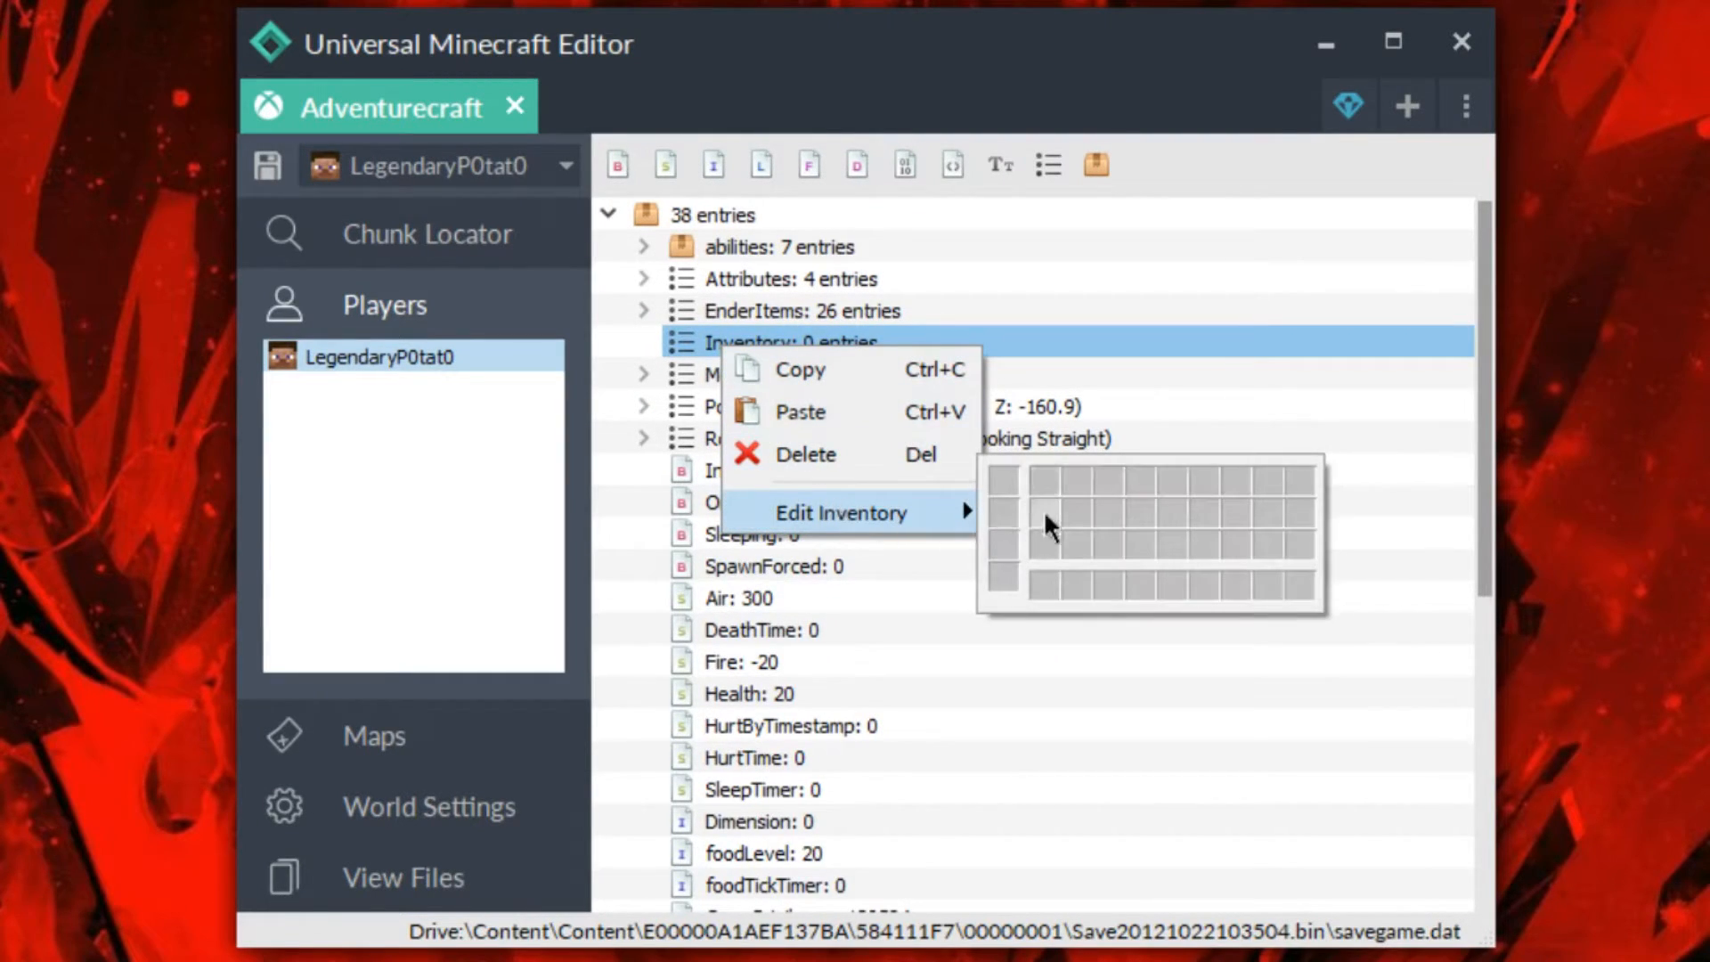
{"action": "left_click", "coordinate": [1045, 504]}
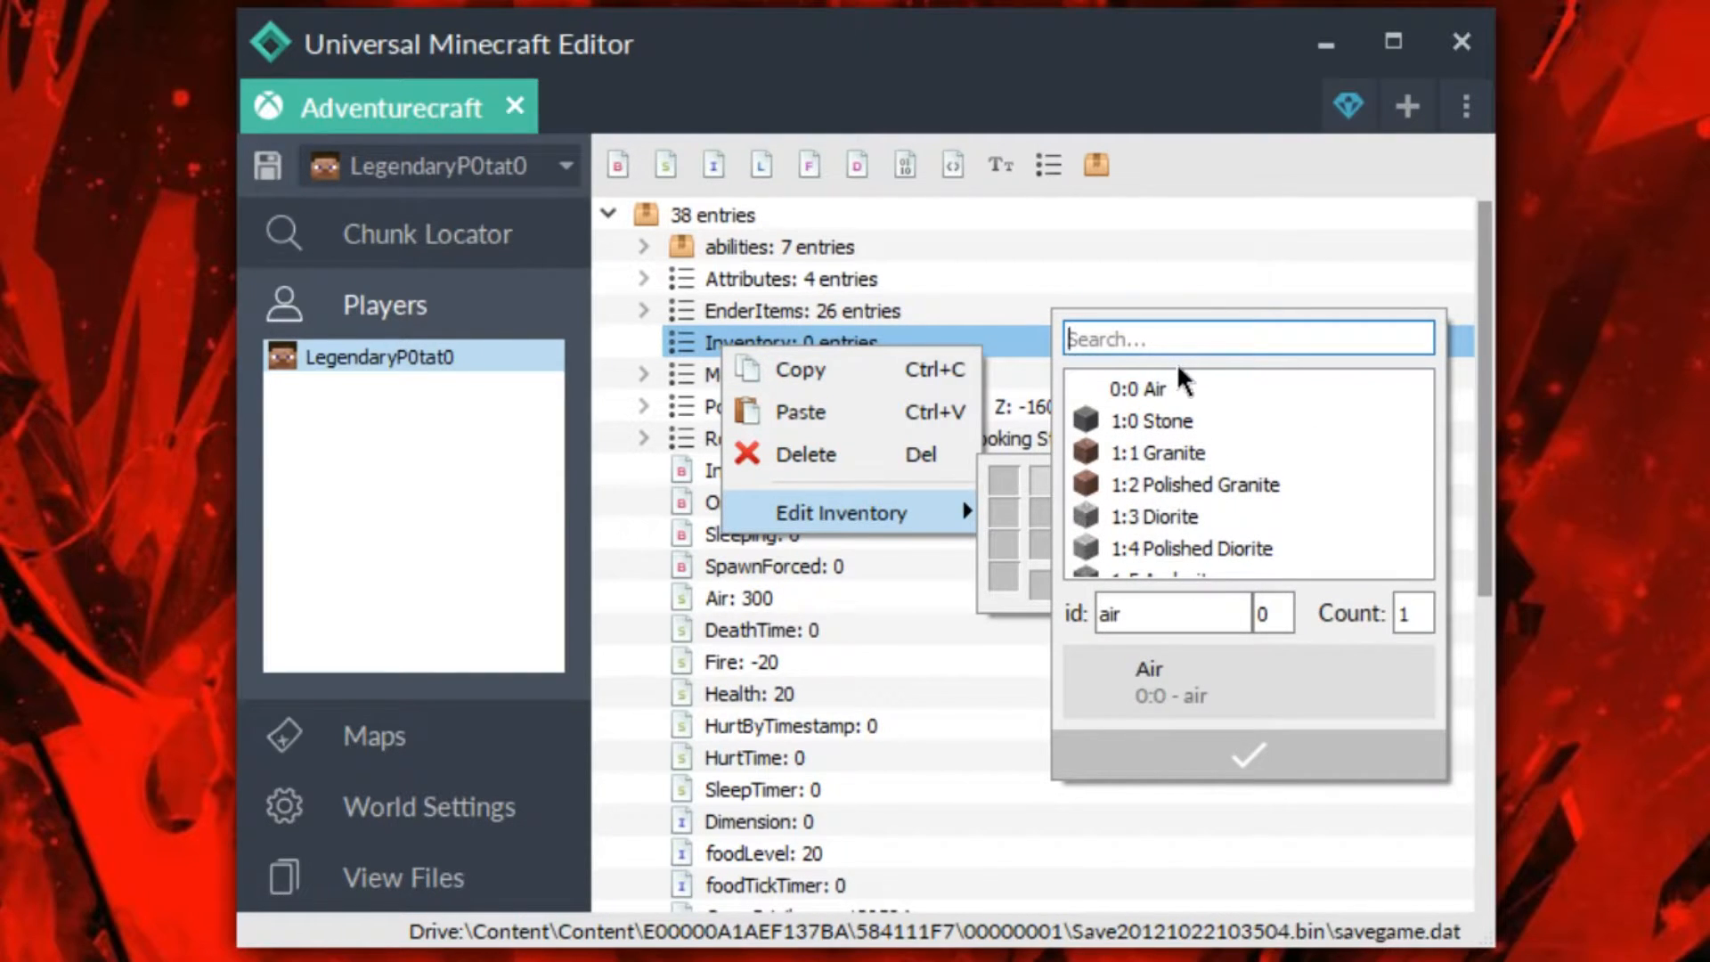
{"action": "type", "text": "potio"}
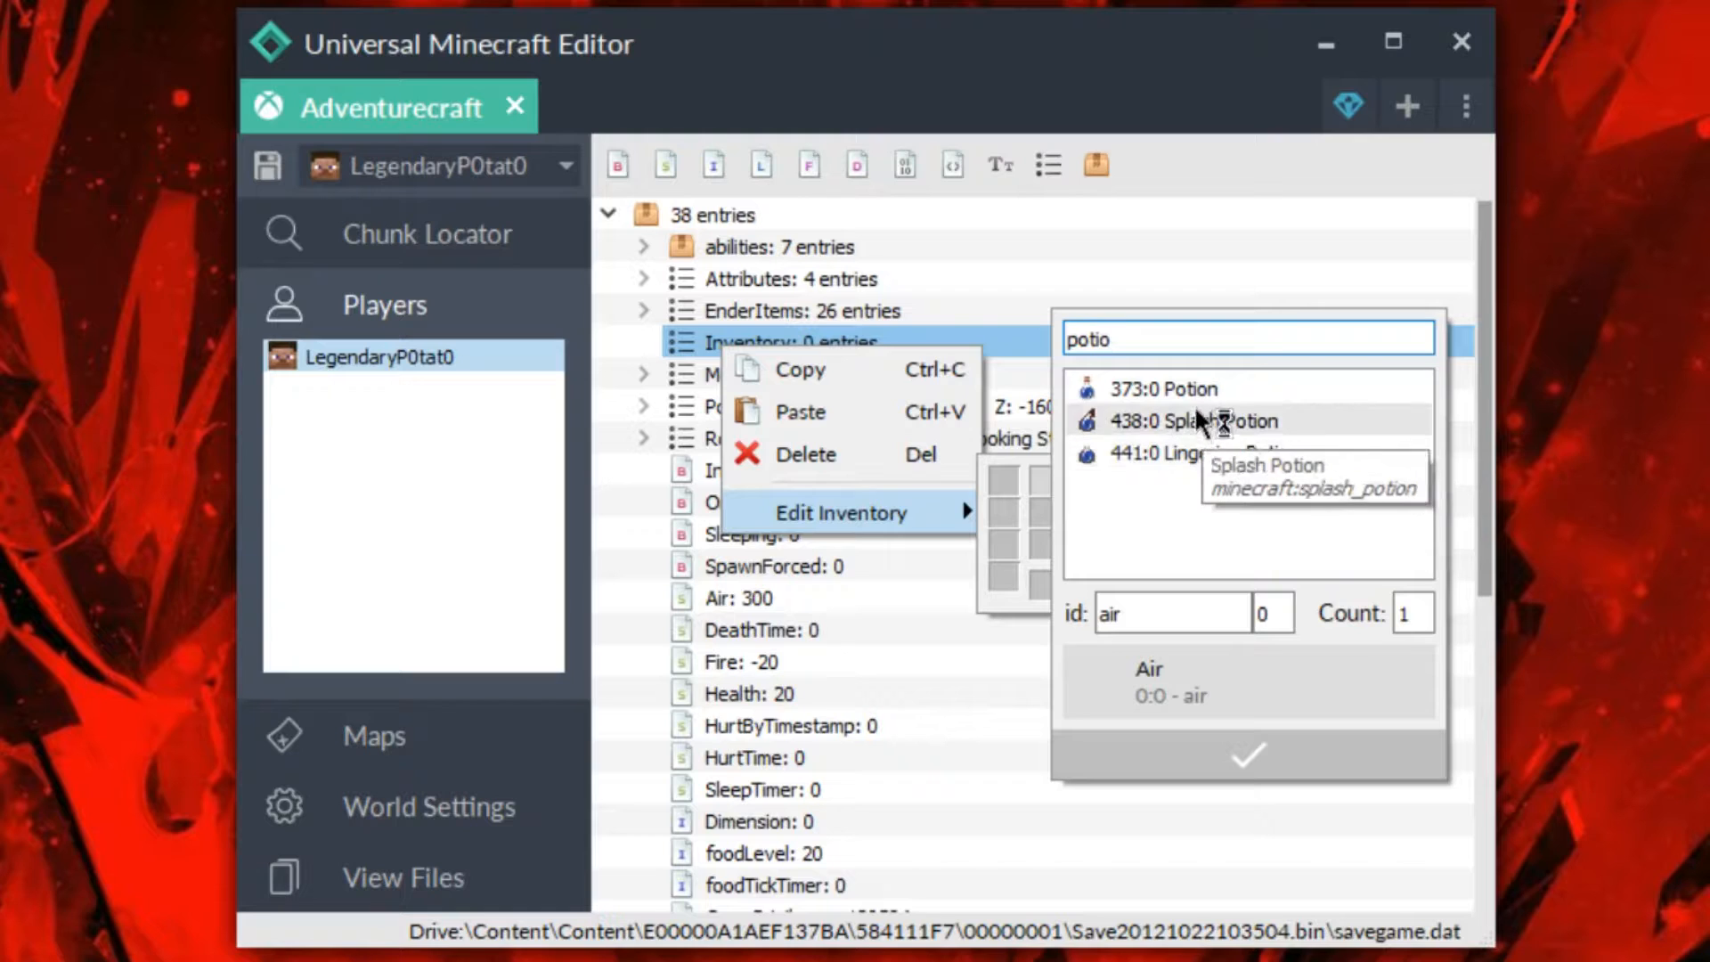
{"action": "left_click", "coordinate": [1204, 453]}
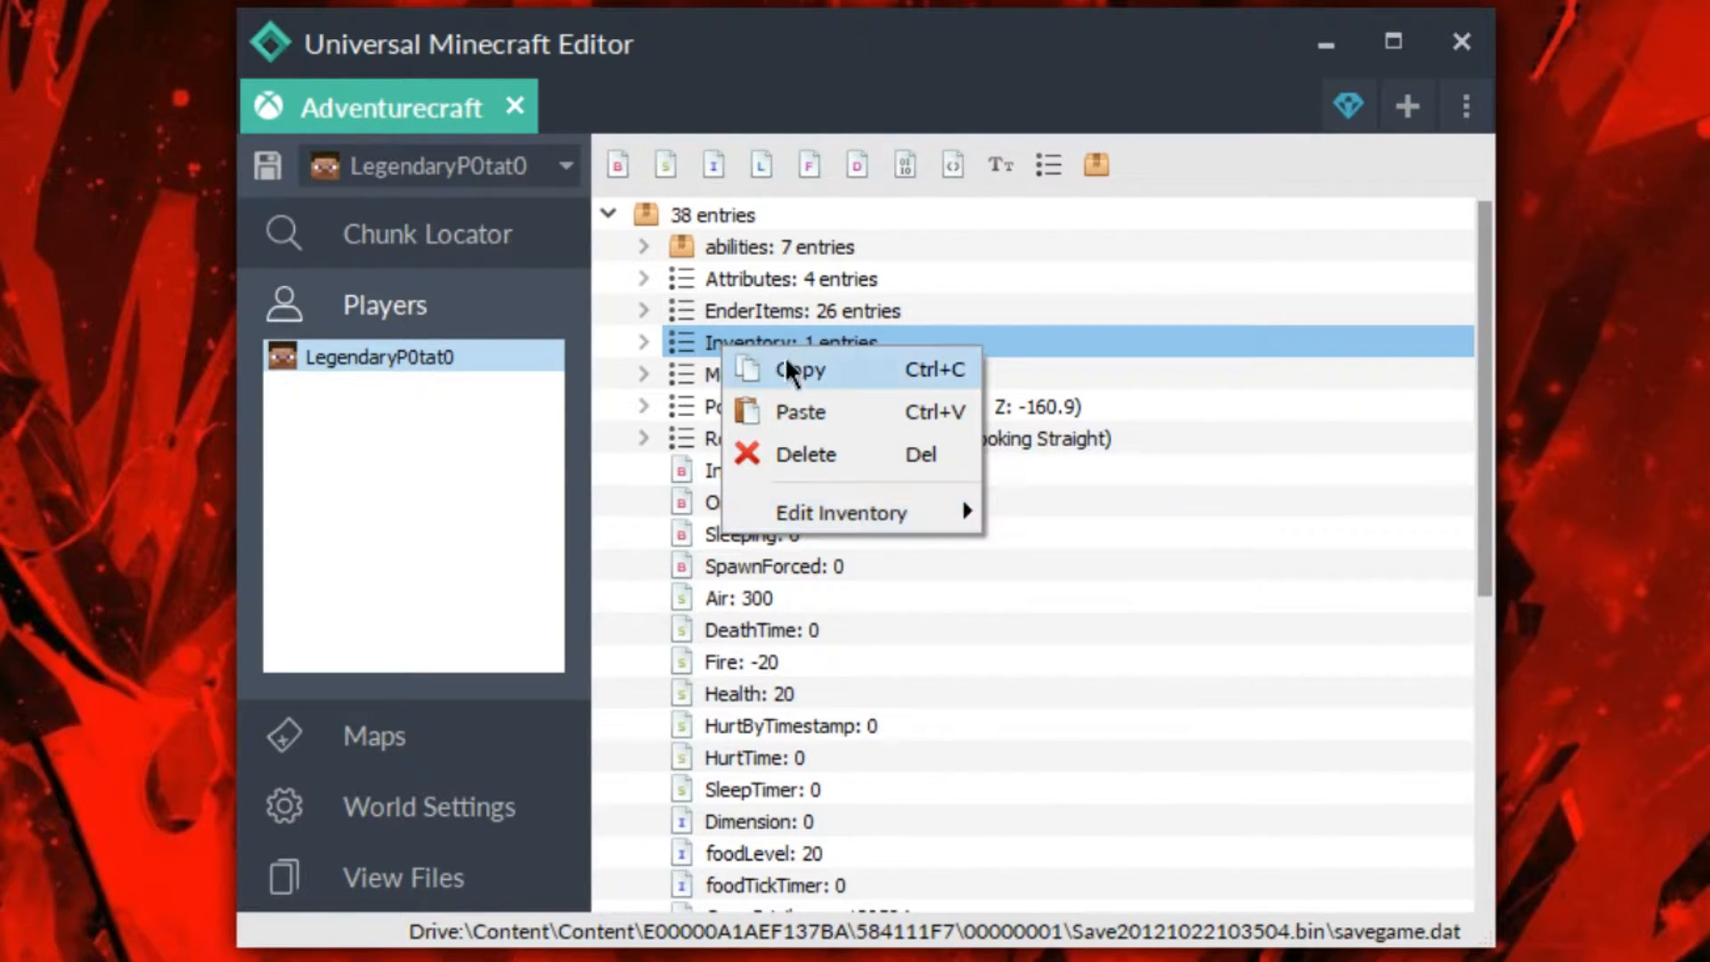
Add a Speed custom effect with maximum amplifier and duration and Show Particles off.
{"action": "left_click", "coordinate": [643, 342]}
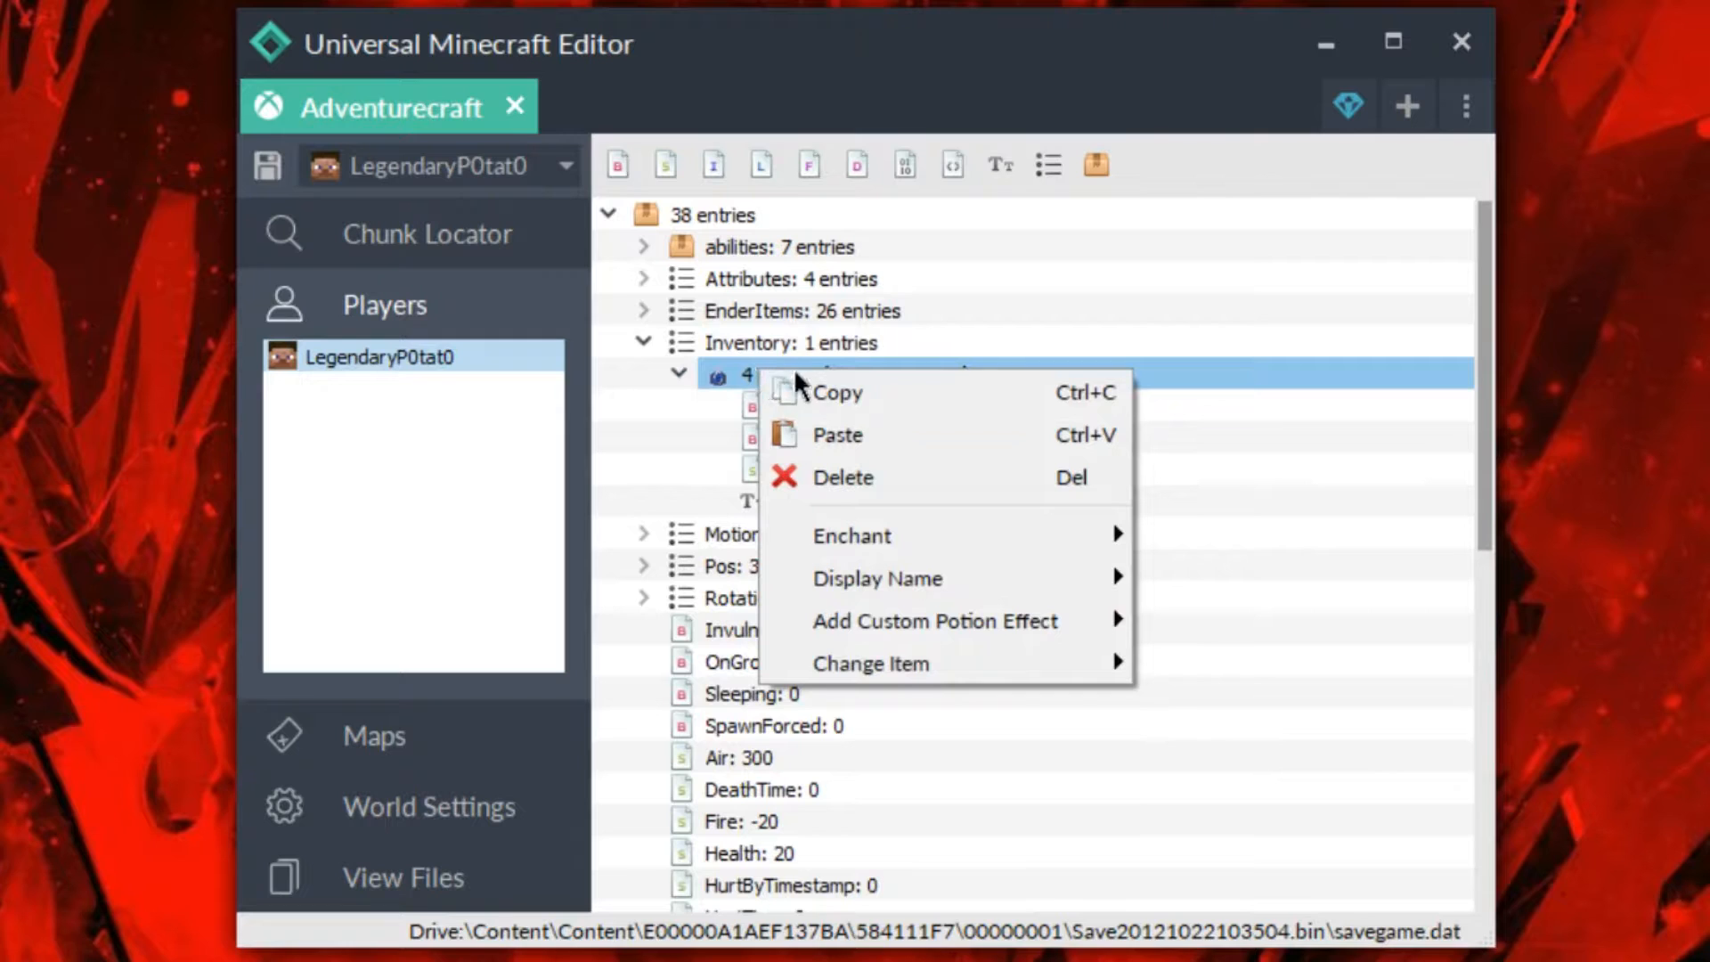
{"action": "left_click", "coordinate": [871, 662]}
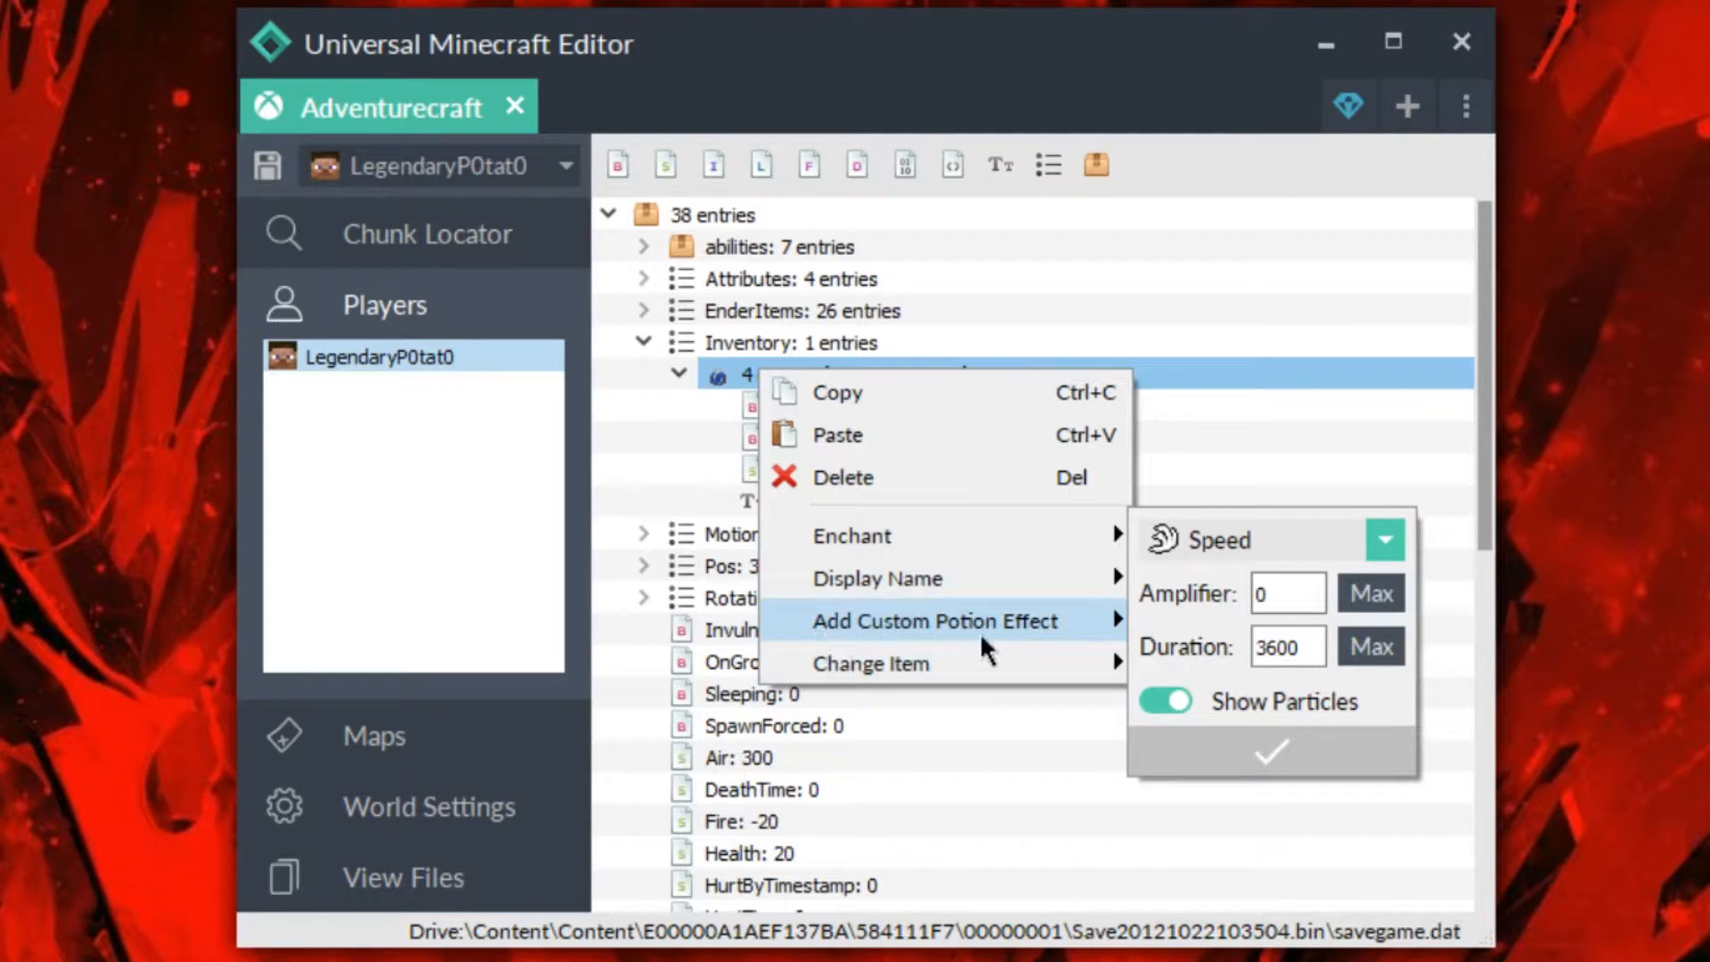
{"action": "mouse_move", "coordinate": [1150, 585]}
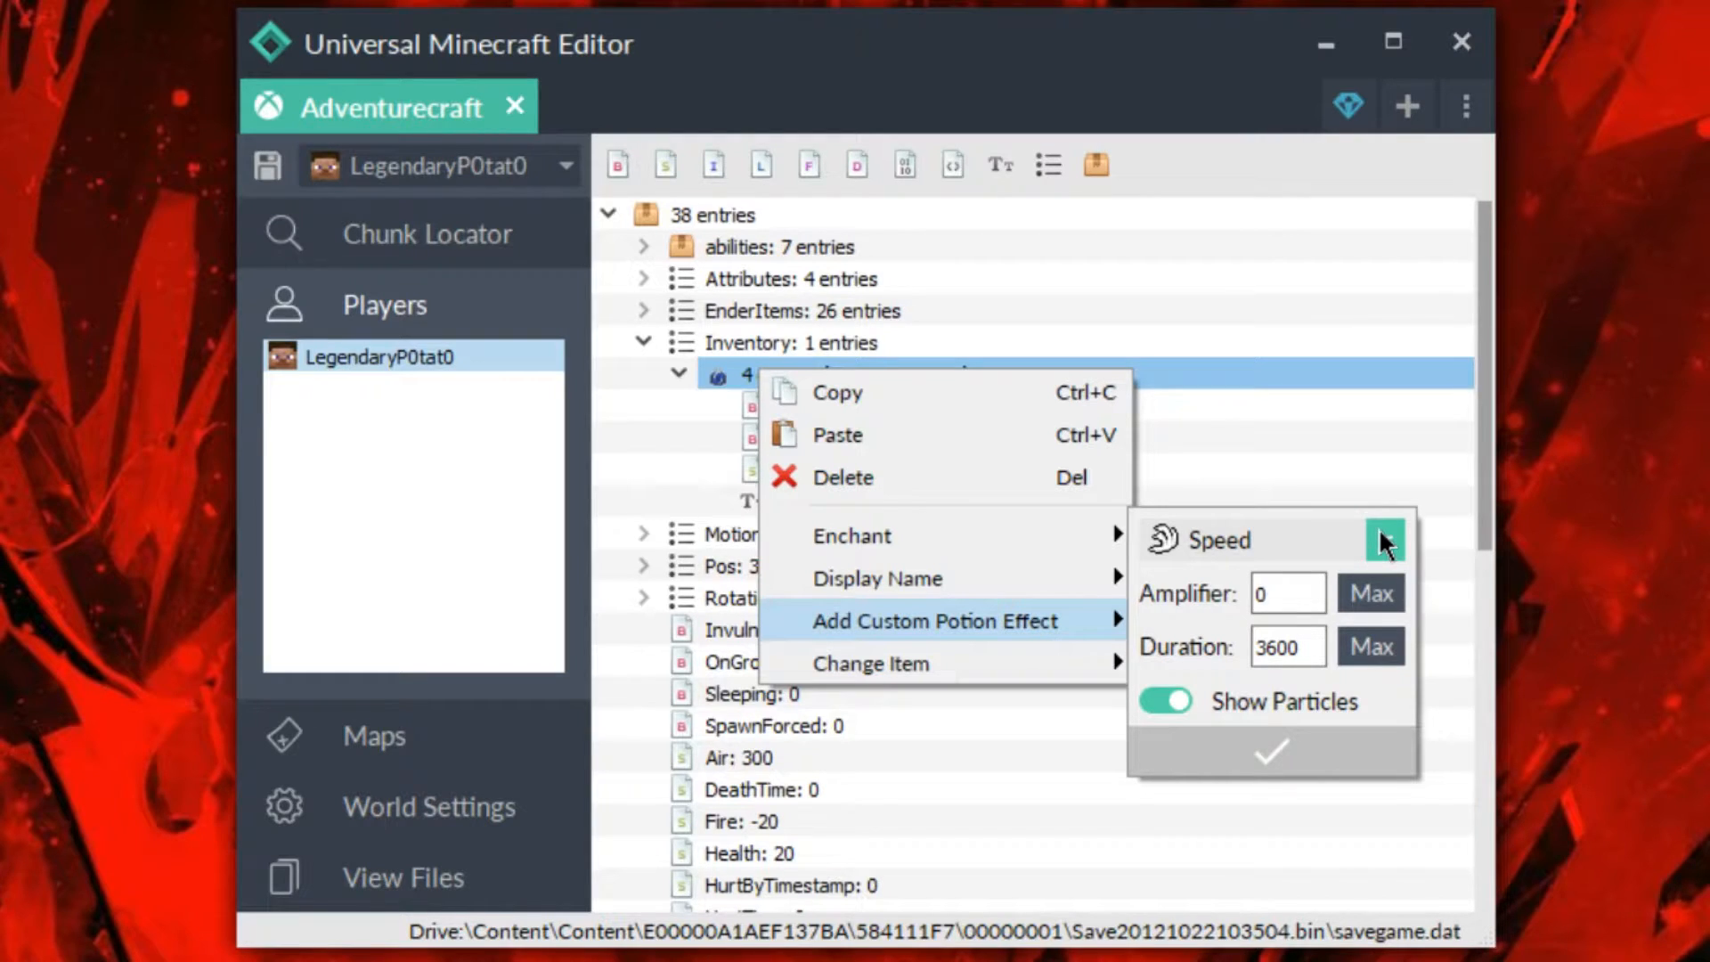
{"action": "left_click", "coordinate": [1384, 538]}
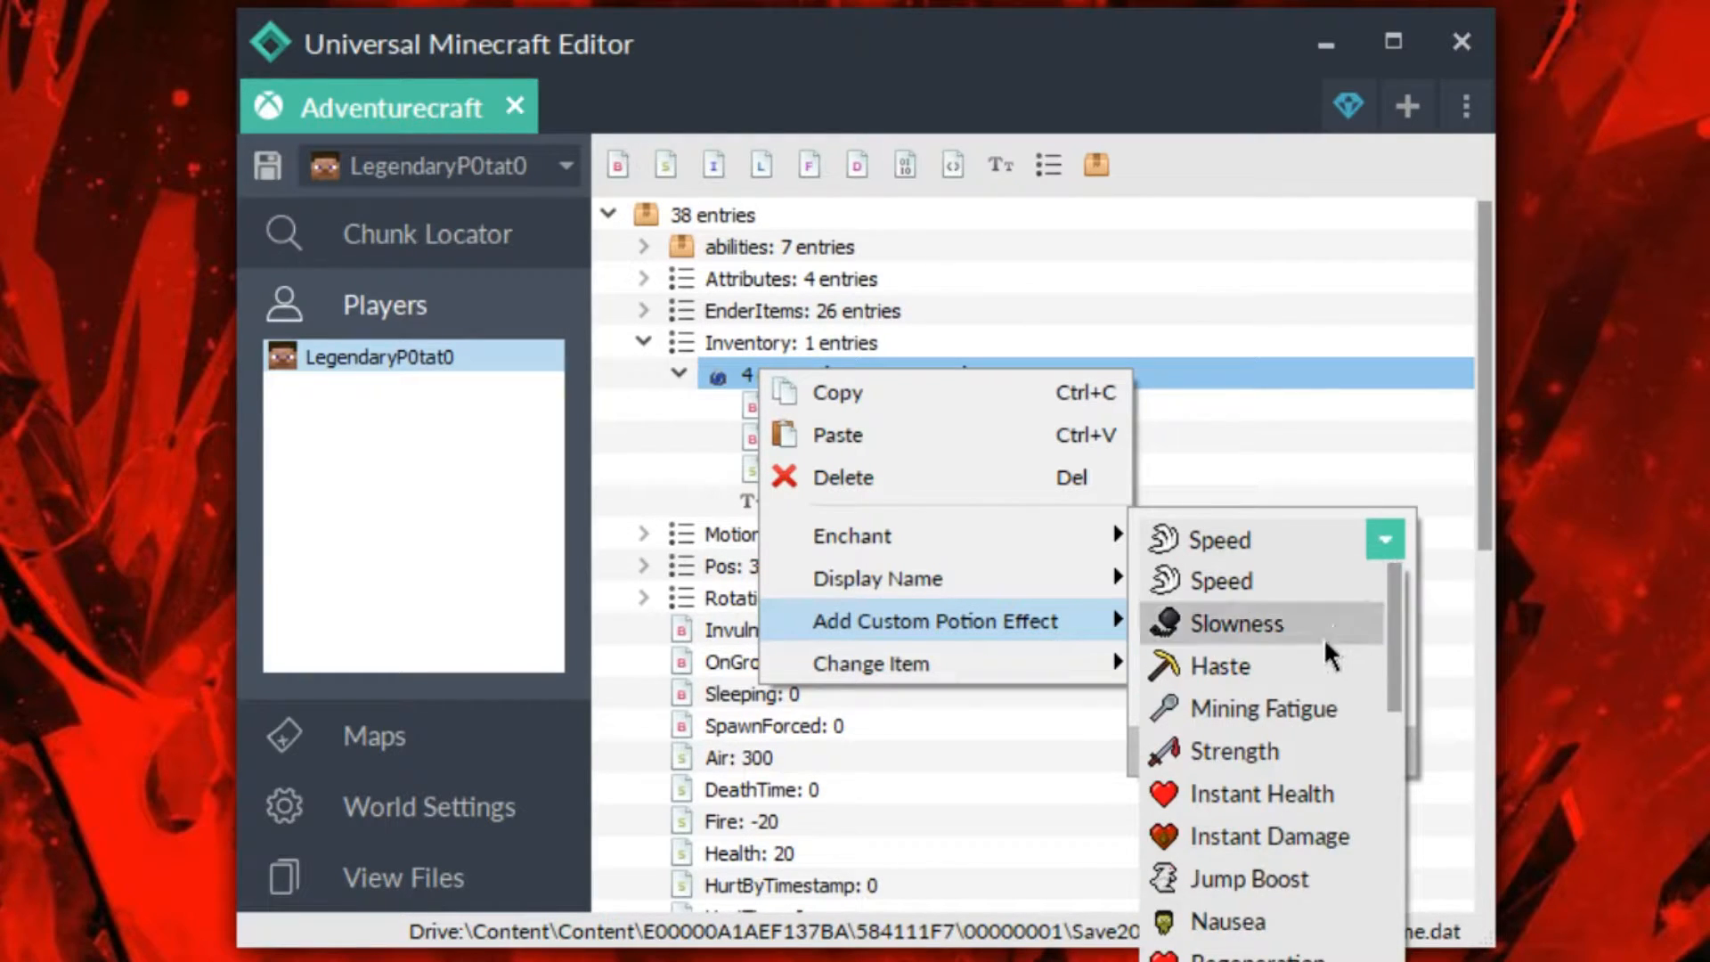
{"action": "left_click", "coordinate": [1226, 538]}
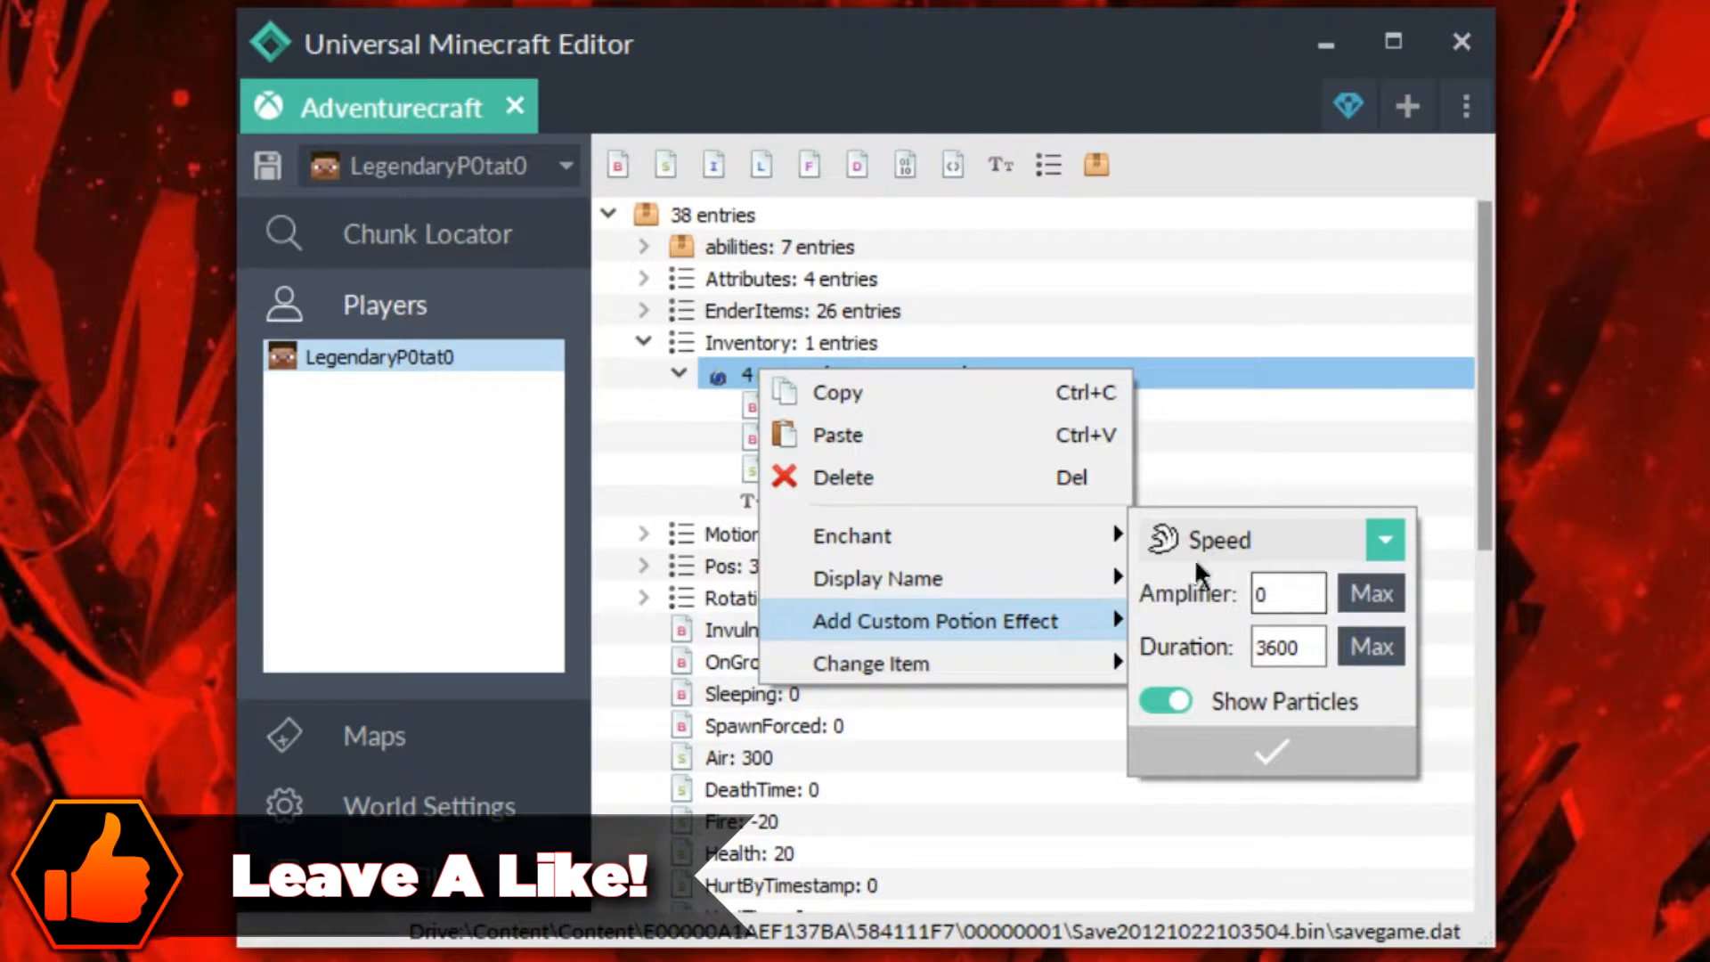
{"action": "left_click", "coordinate": [1372, 593]}
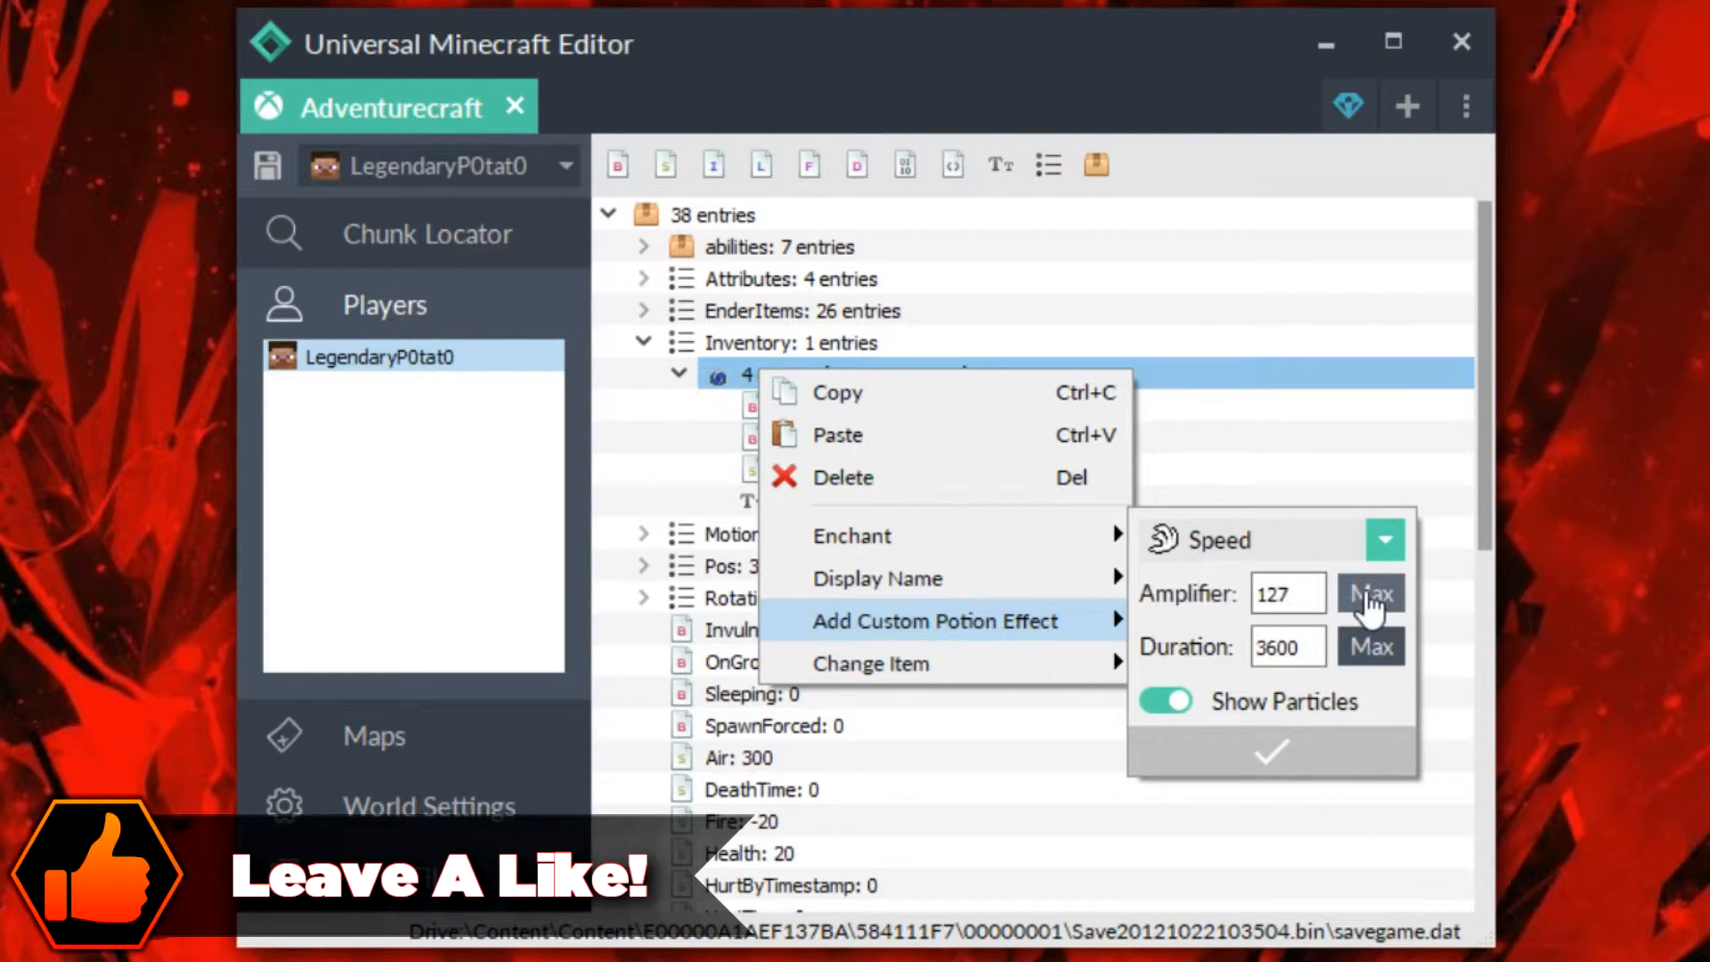
{"action": "left_click", "coordinate": [1370, 645]}
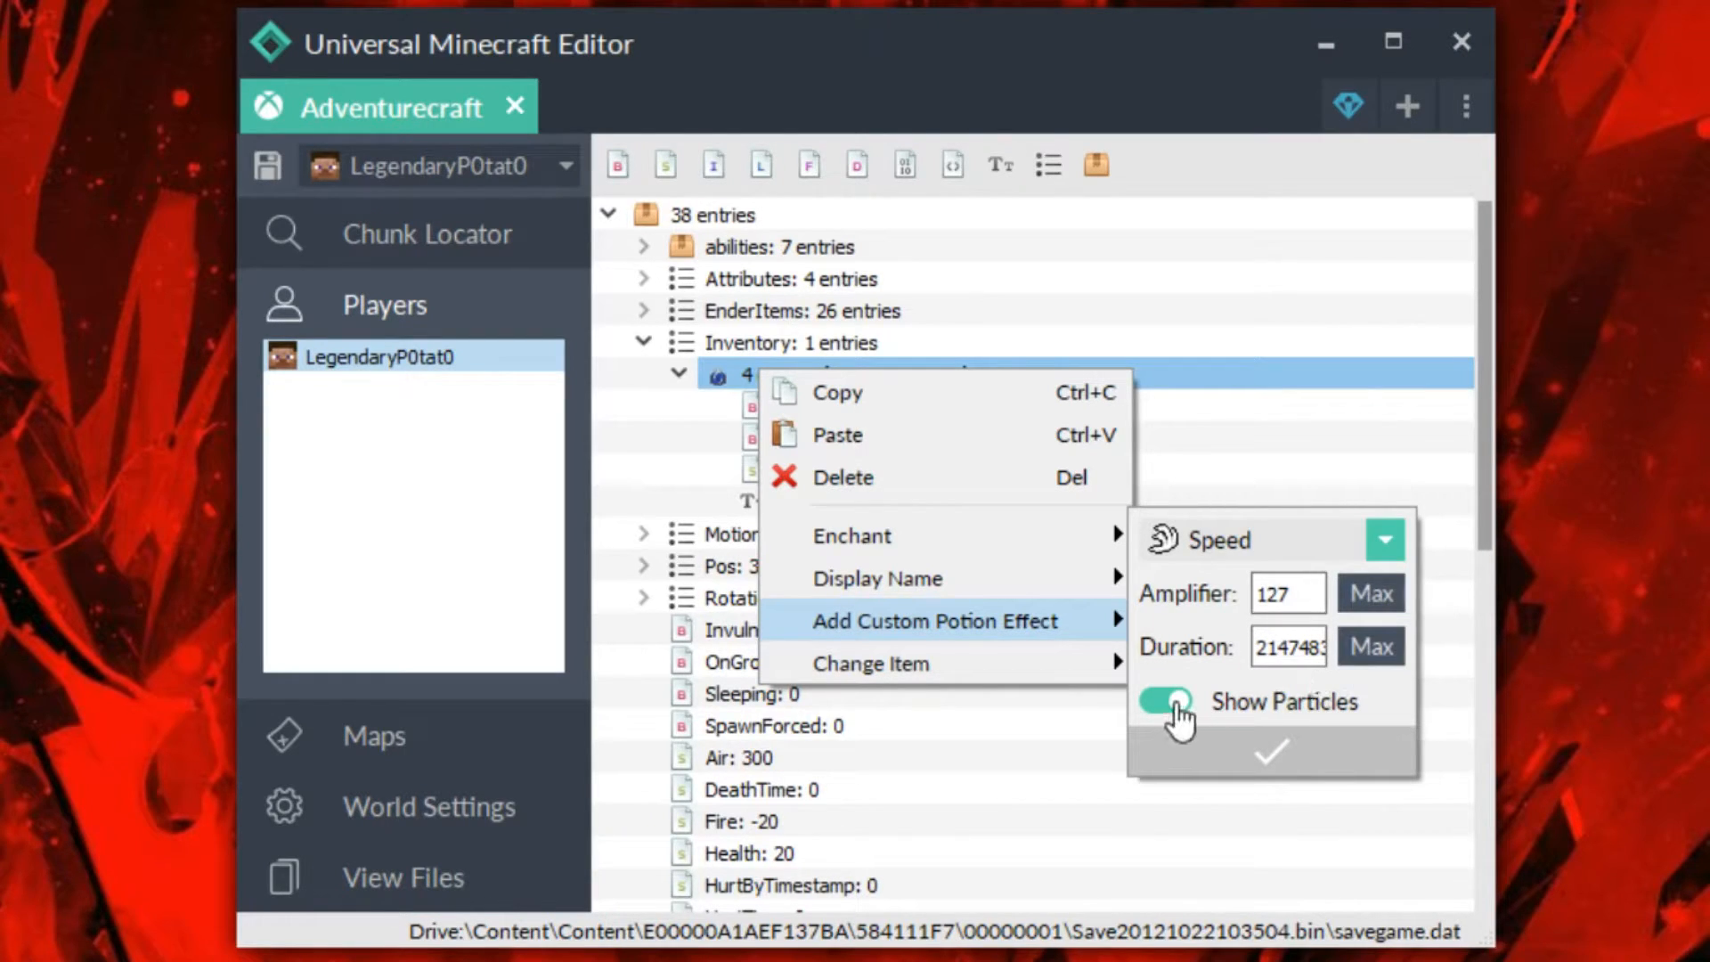
{"action": "left_click", "coordinate": [1163, 702]}
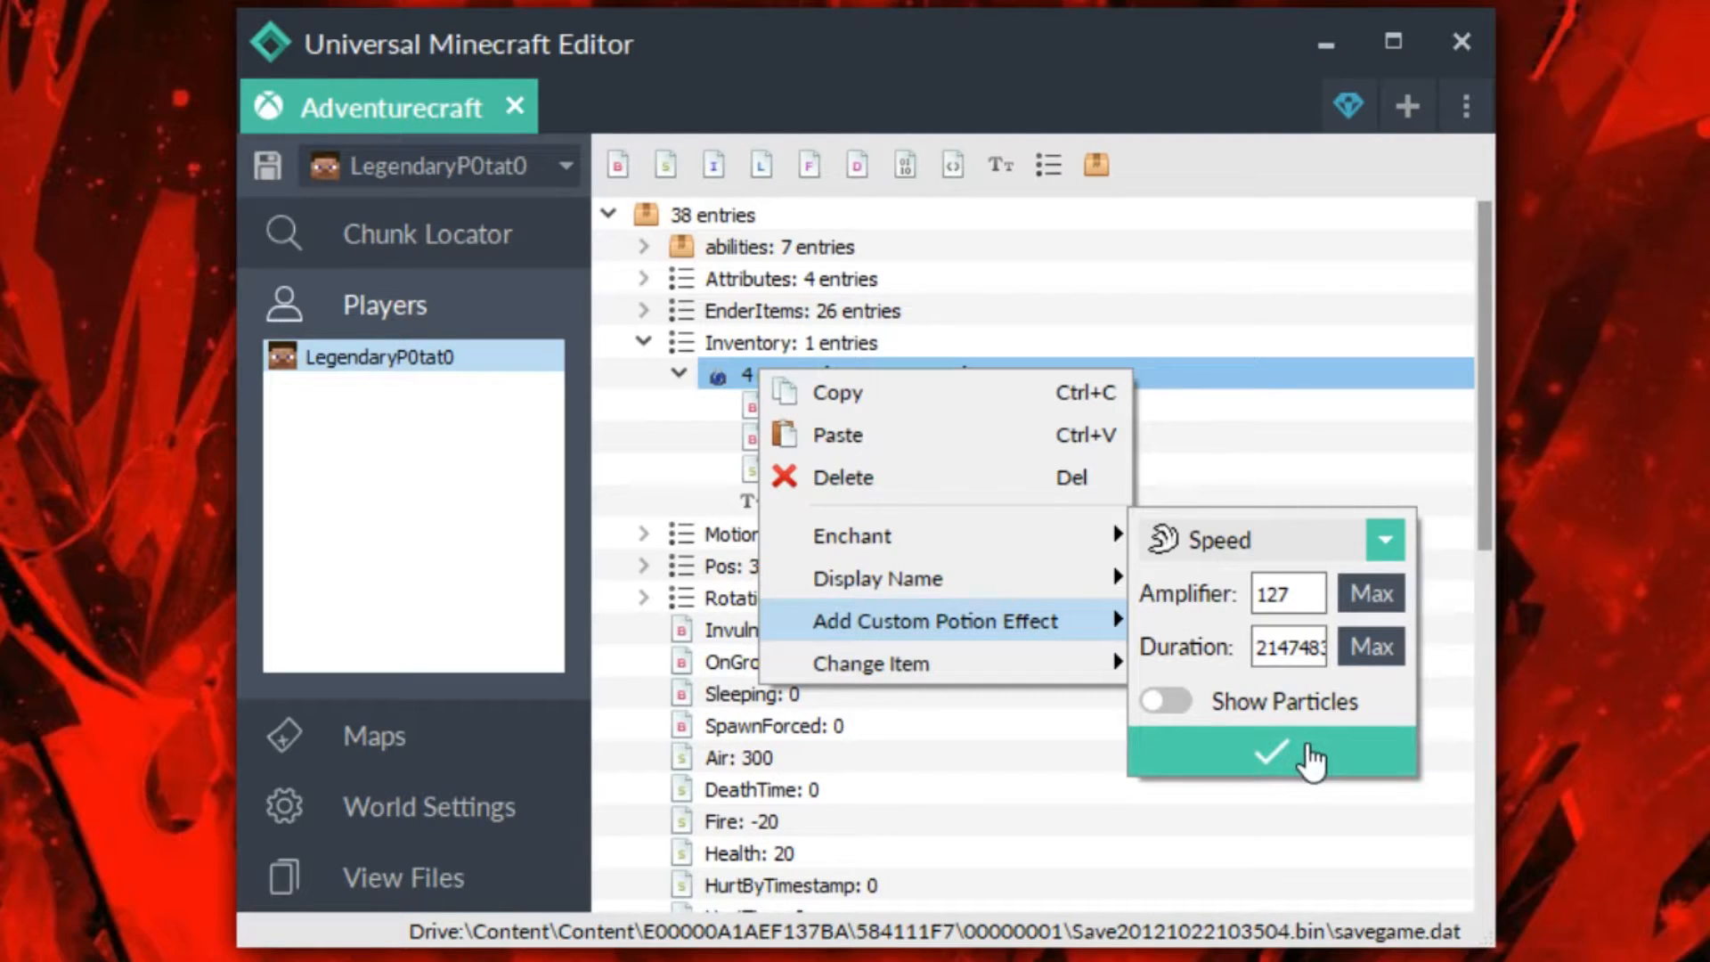
{"action": "left_click", "coordinate": [1268, 755]}
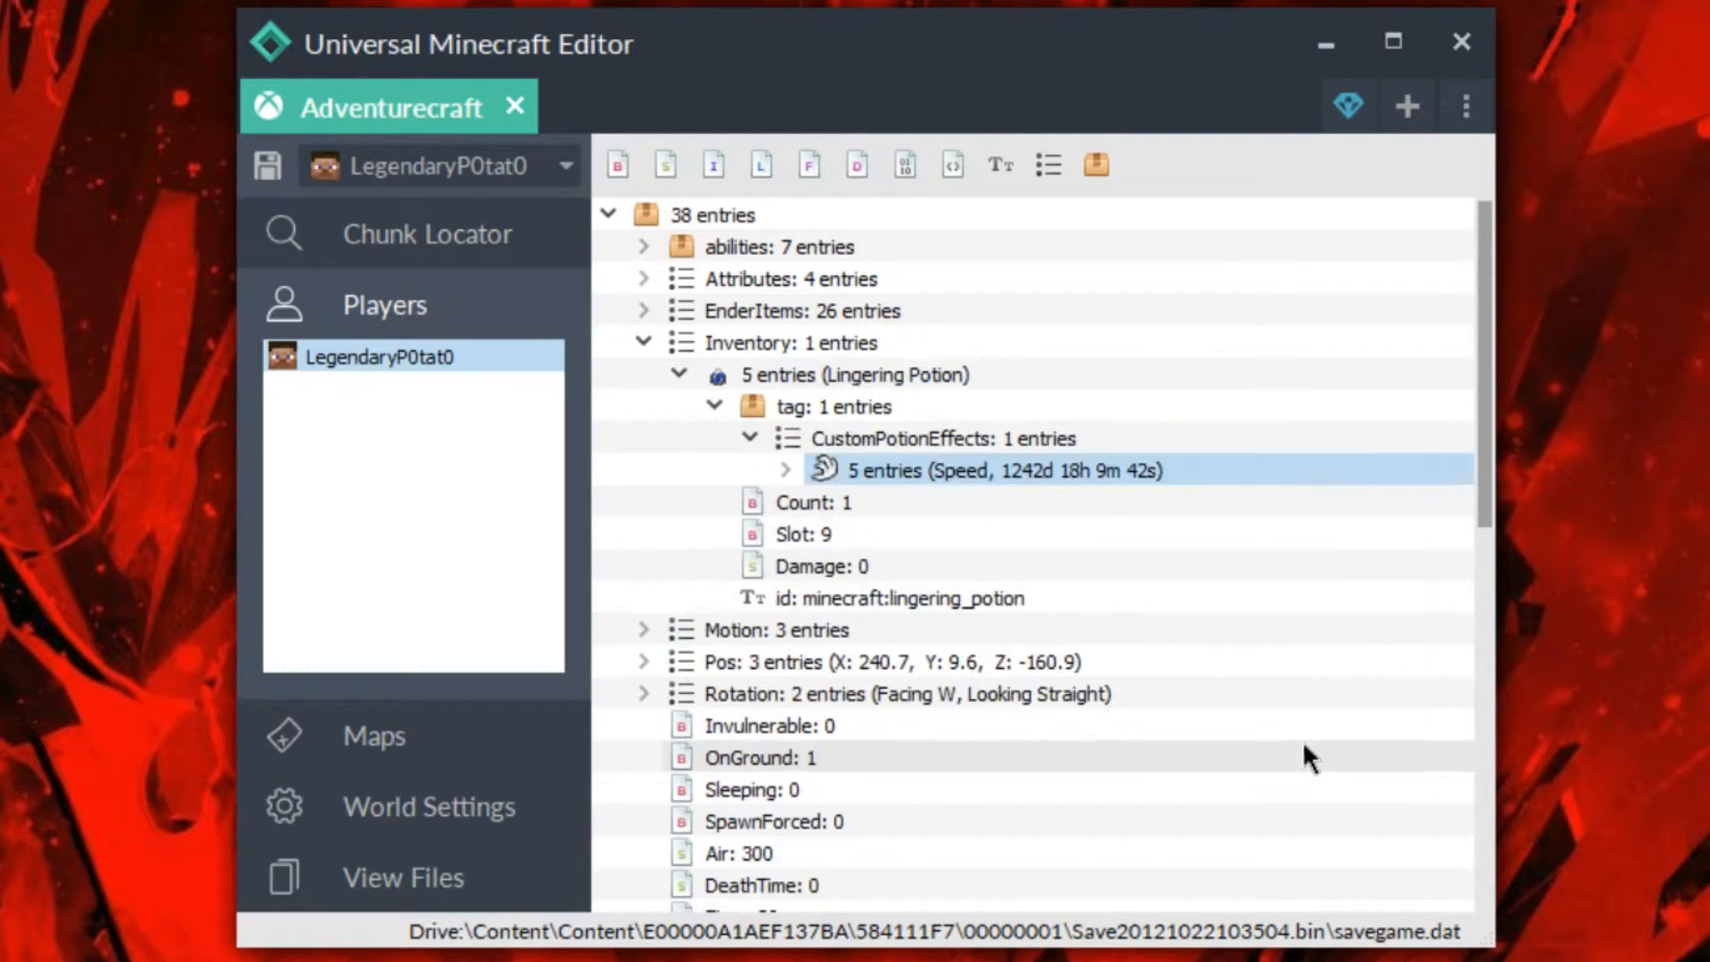
Add maxed Strength and Haste custom effects to the lingering potion.
{"action": "right_click", "coordinate": [853, 374]}
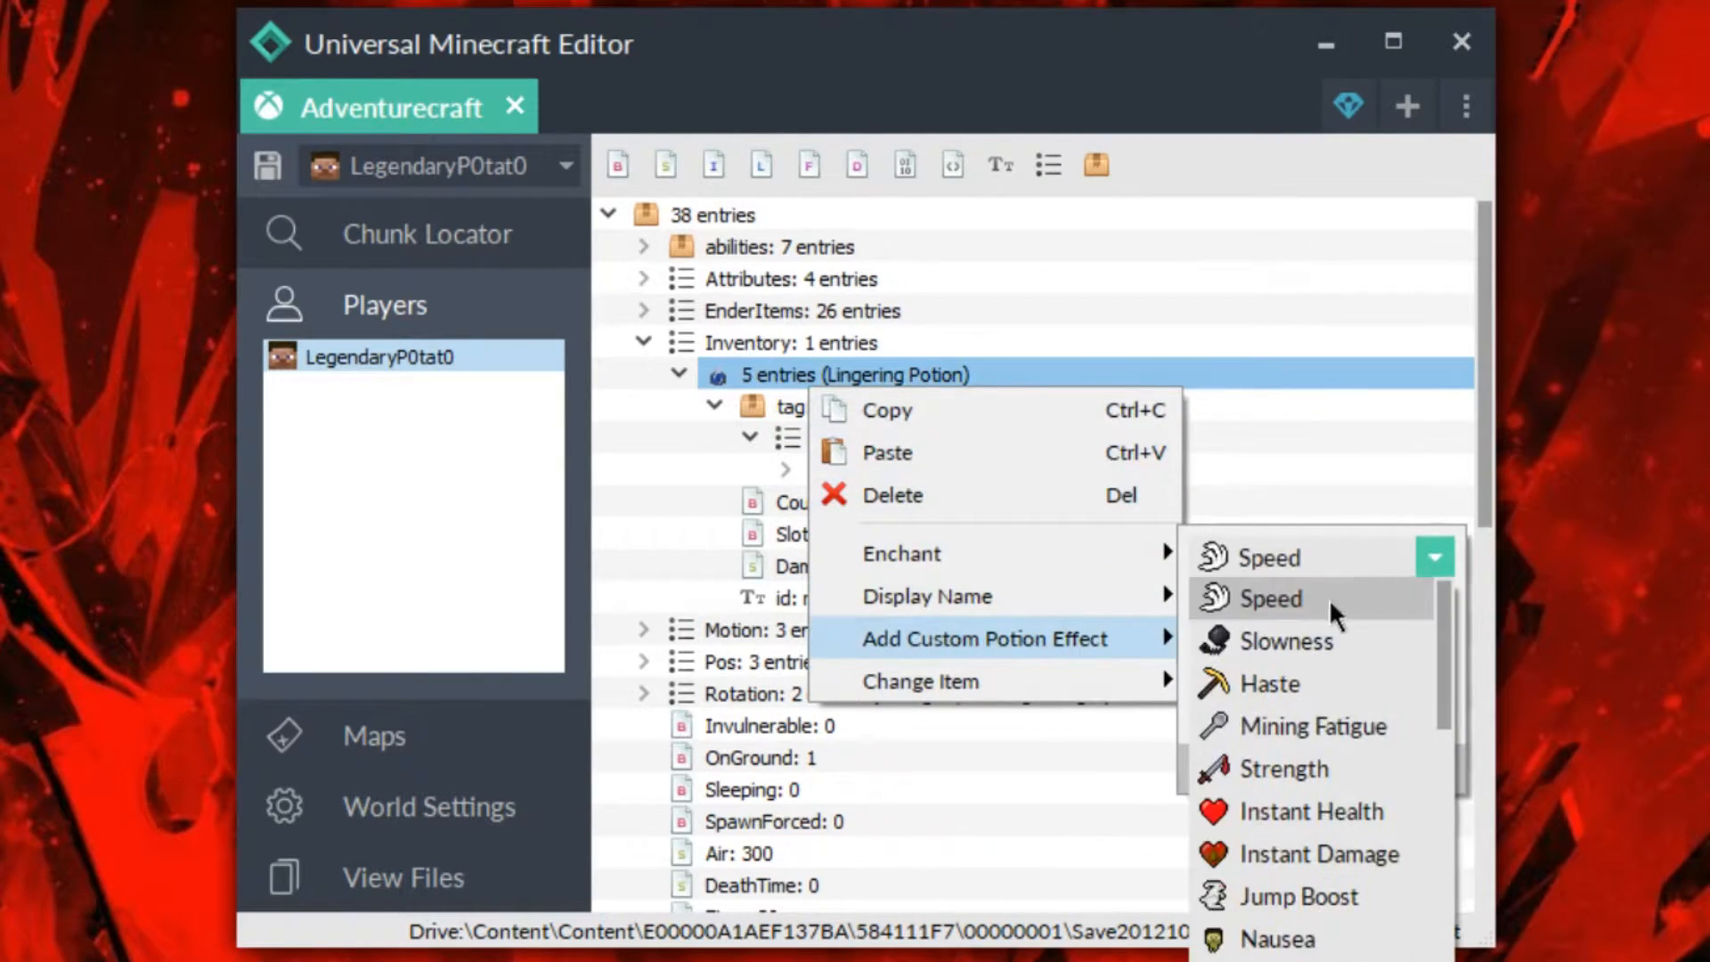
{"action": "scroll", "scroll_direction": "down", "scroll_amount": 3}
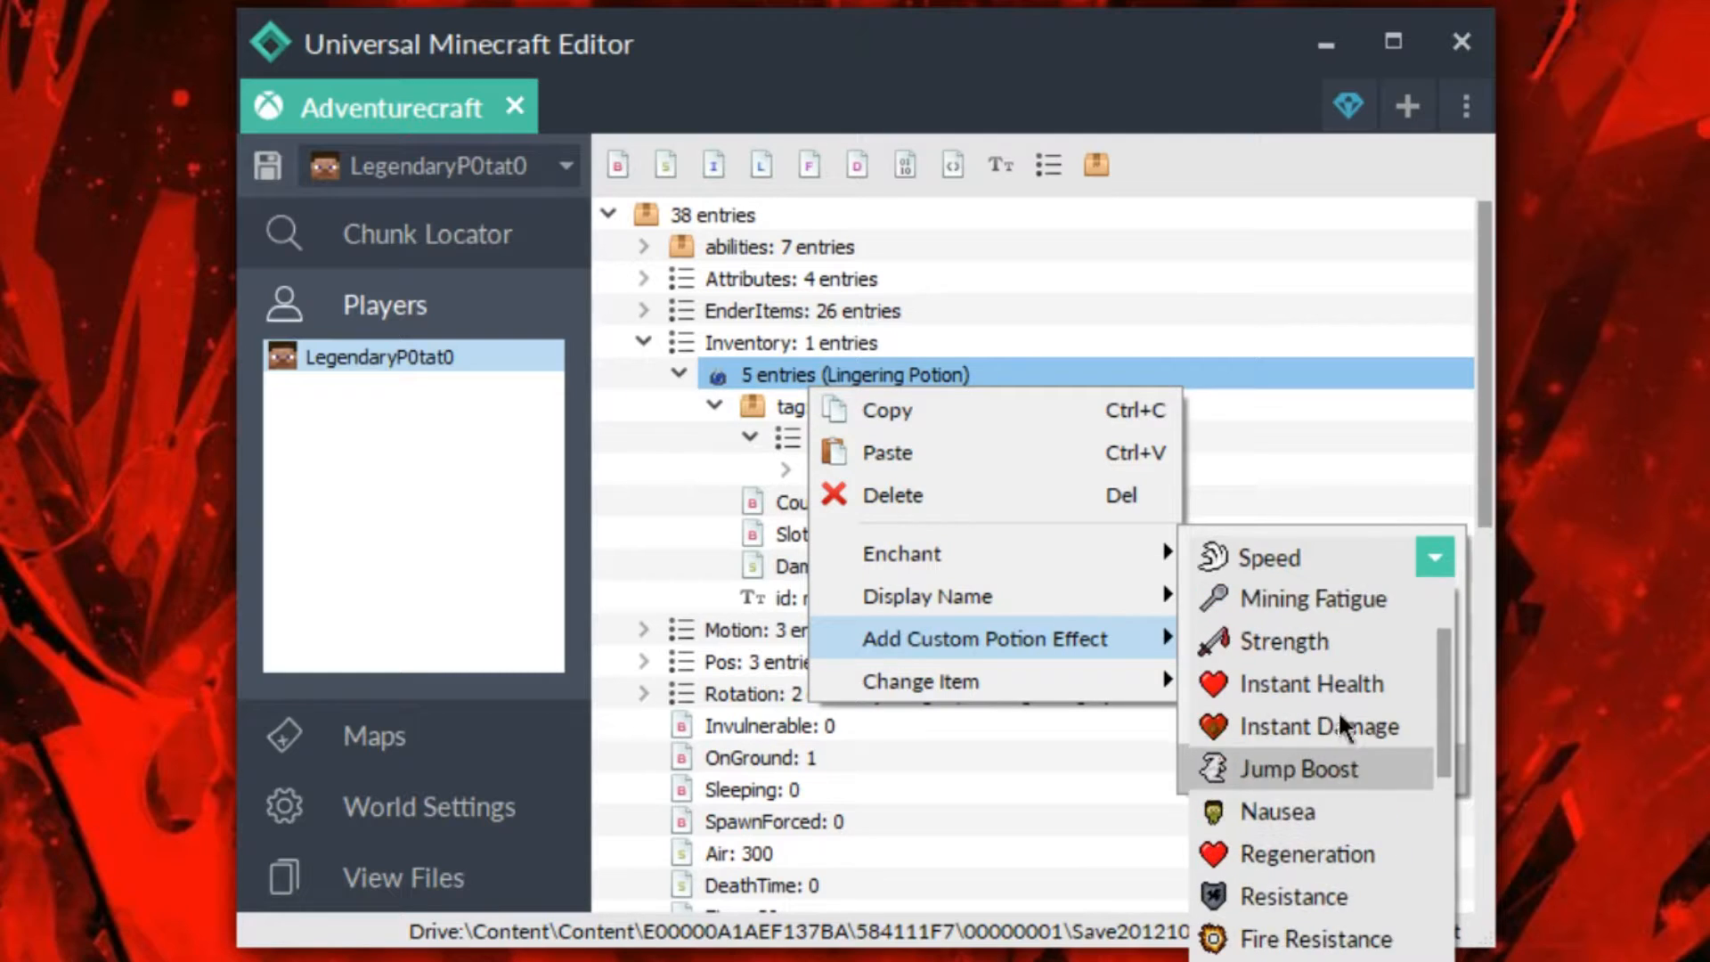
{"action": "left_click", "coordinate": [1283, 641]}
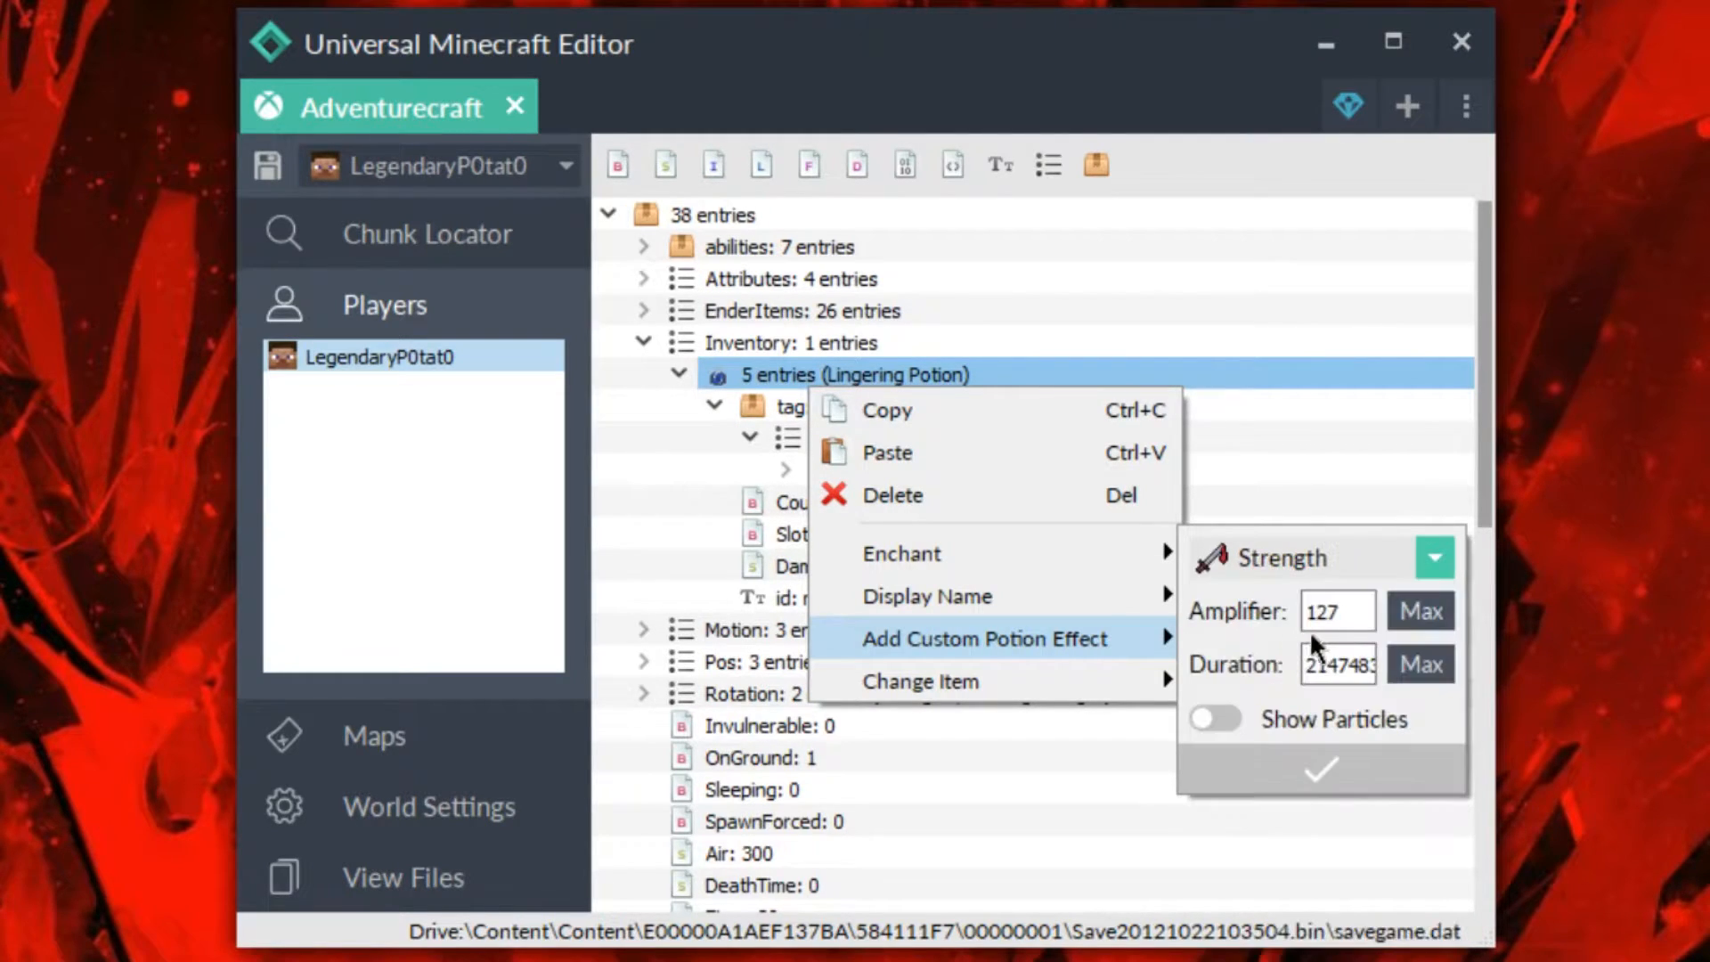
{"action": "triple_click", "coordinate": [1338, 611]}
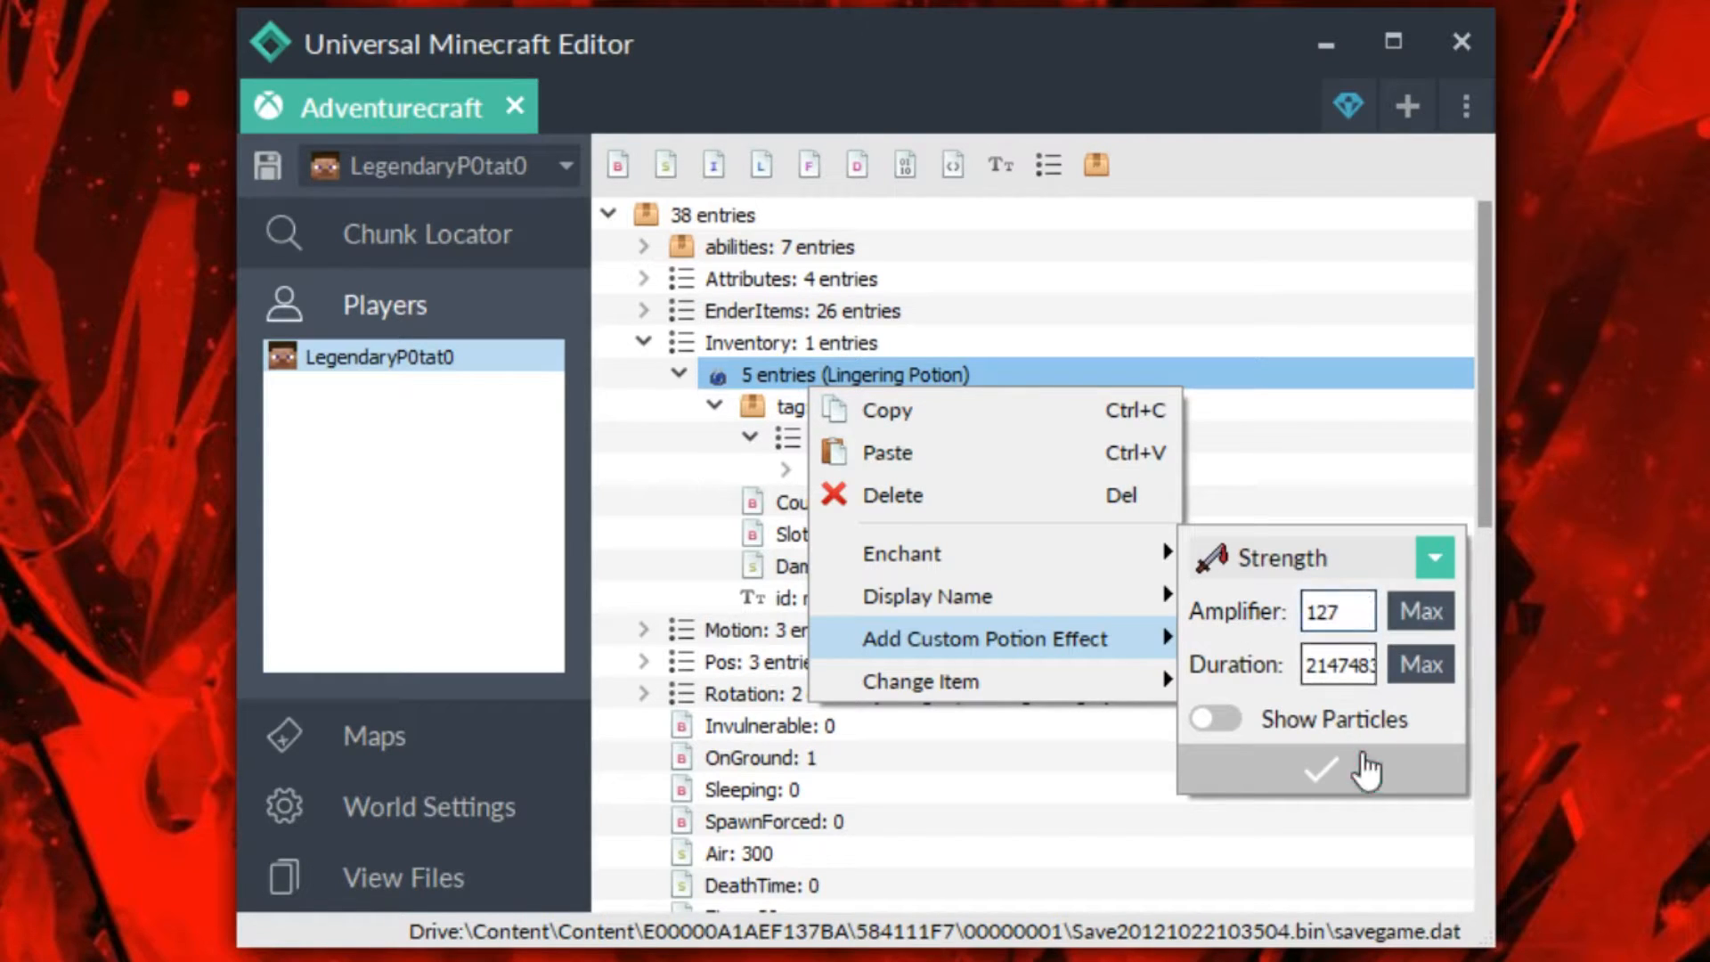
{"action": "left_click", "coordinate": [1318, 772]}
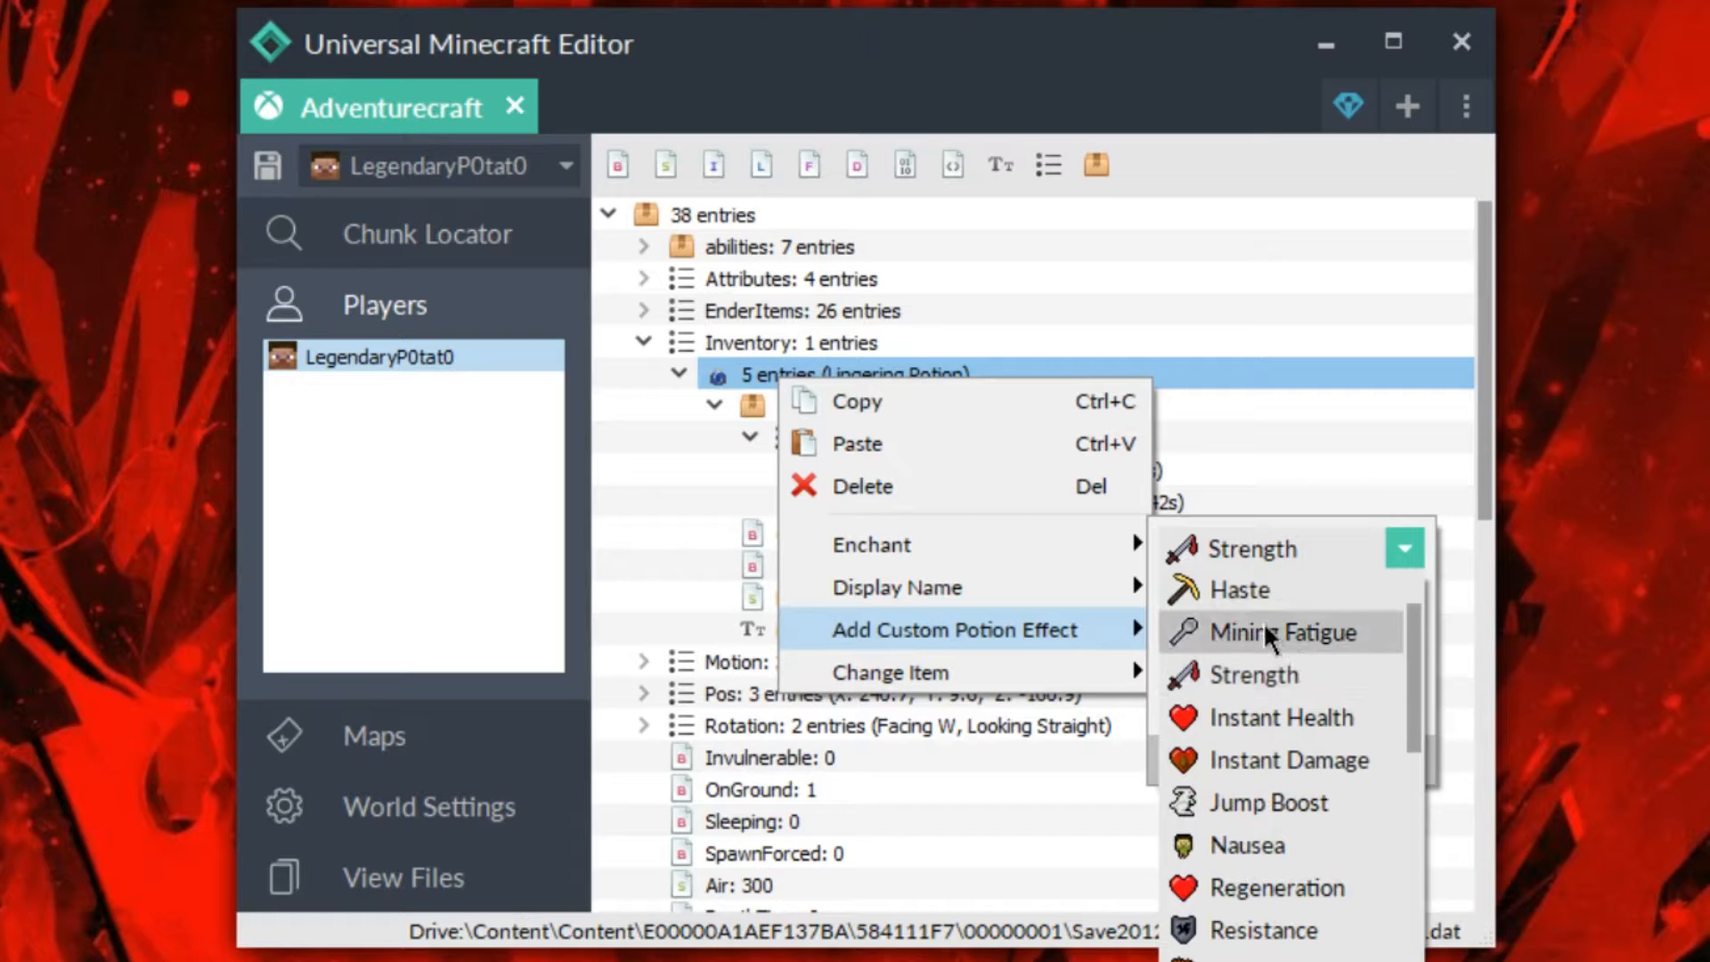
{"action": "mouse_move", "coordinate": [1281, 717]}
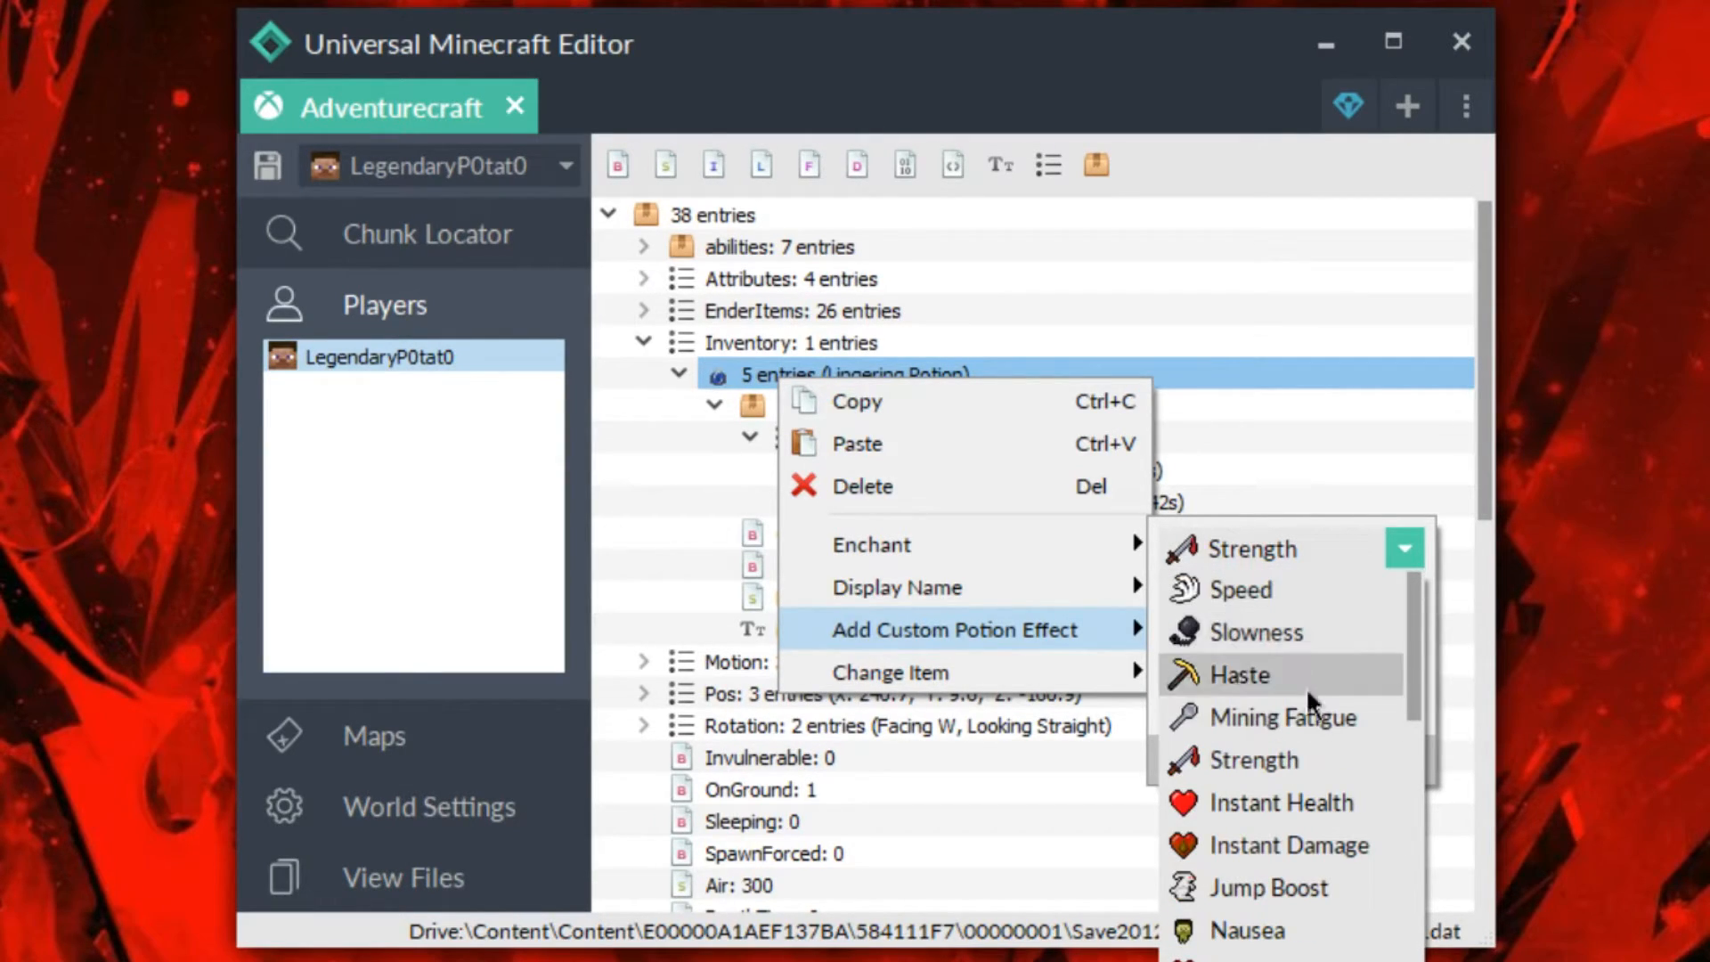
{"action": "left_click", "coordinate": [1238, 675]}
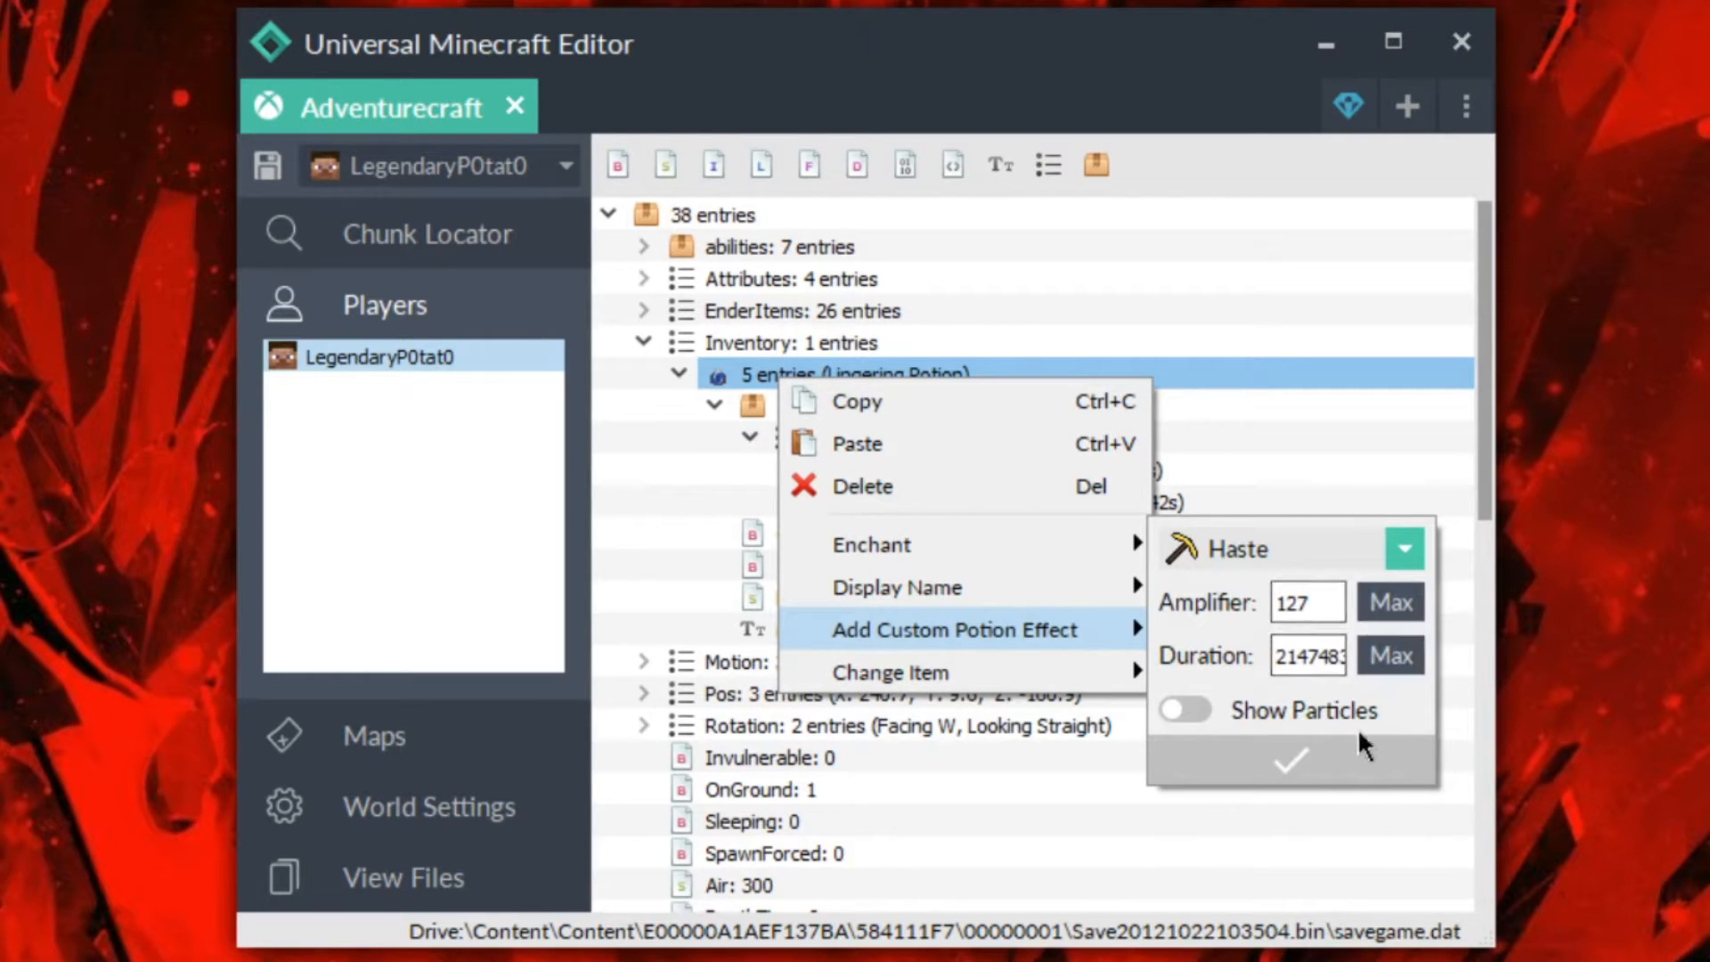
{"action": "left_click", "coordinate": [1289, 761]}
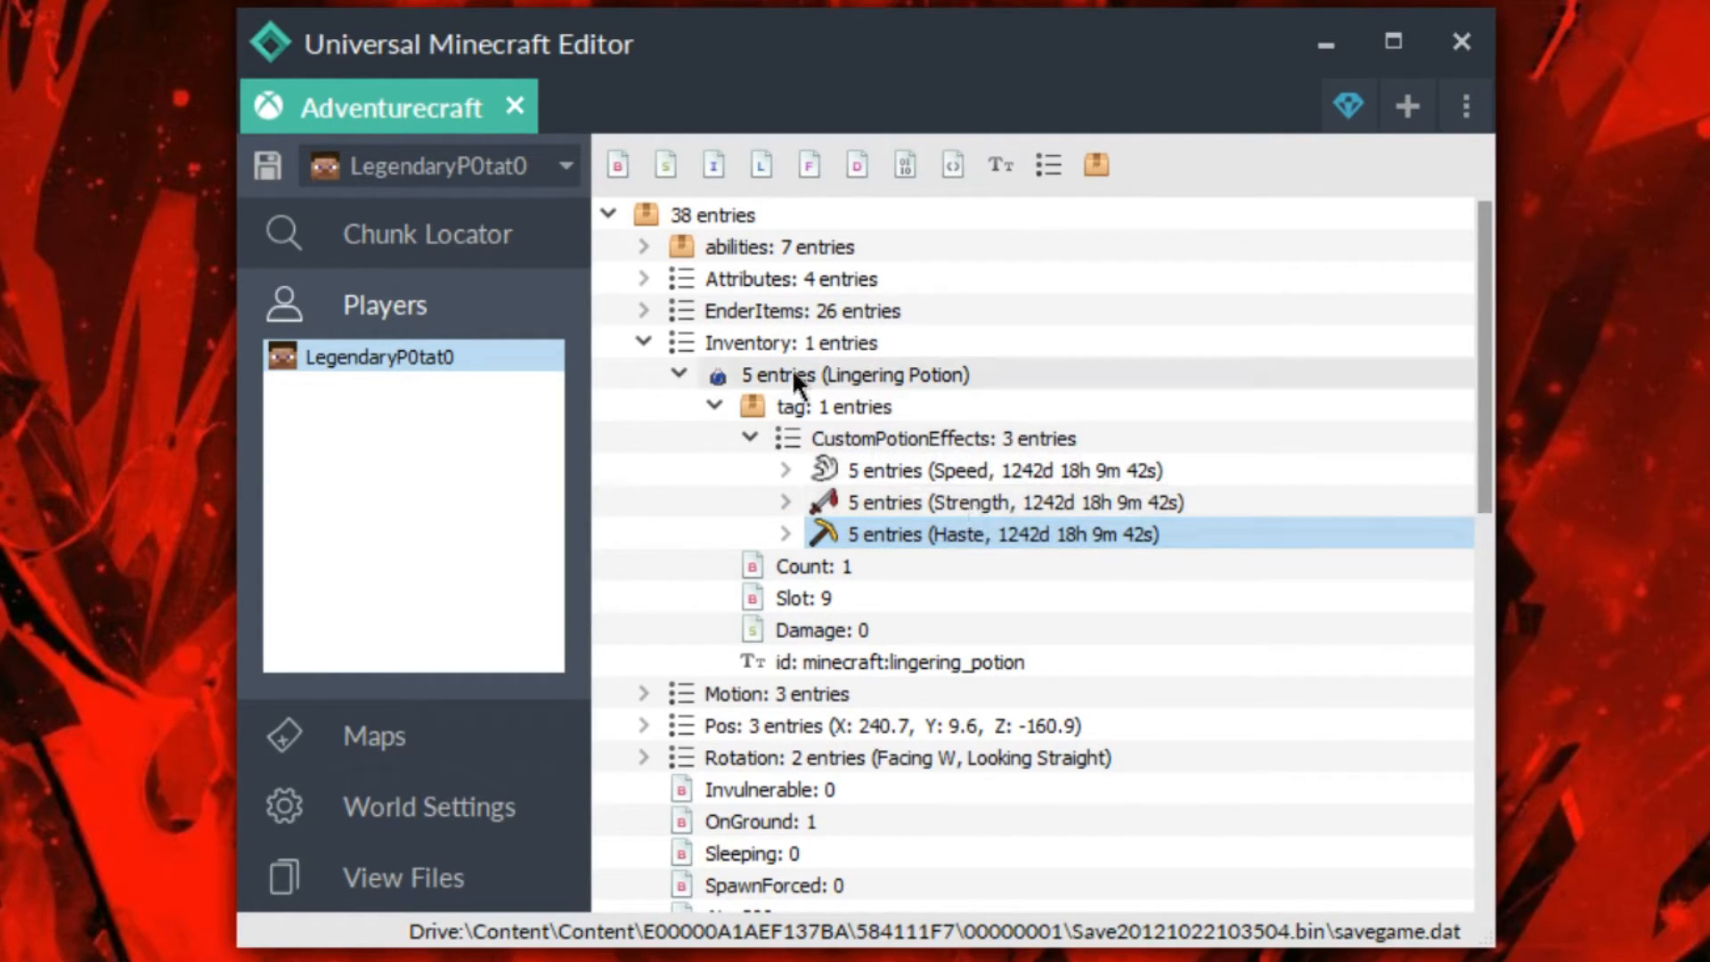
Add a Potion item to empty inventory slot 10.
{"action": "right_click", "coordinate": [752, 342]}
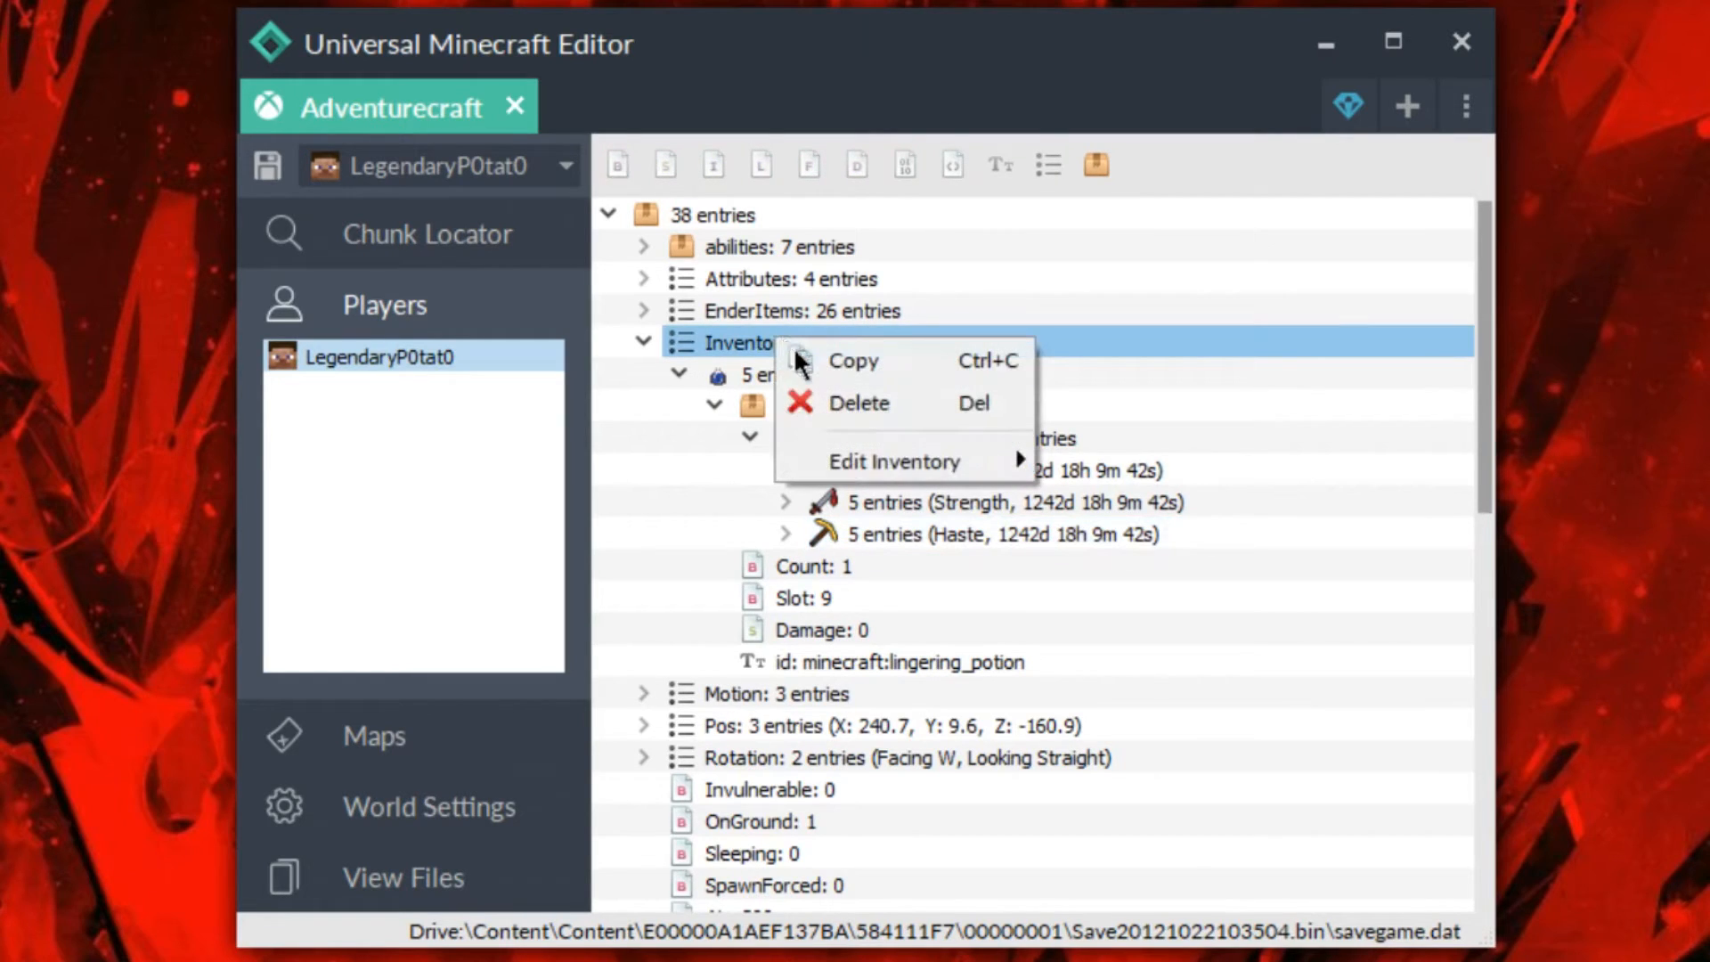
{"action": "left_click", "coordinate": [892, 461]}
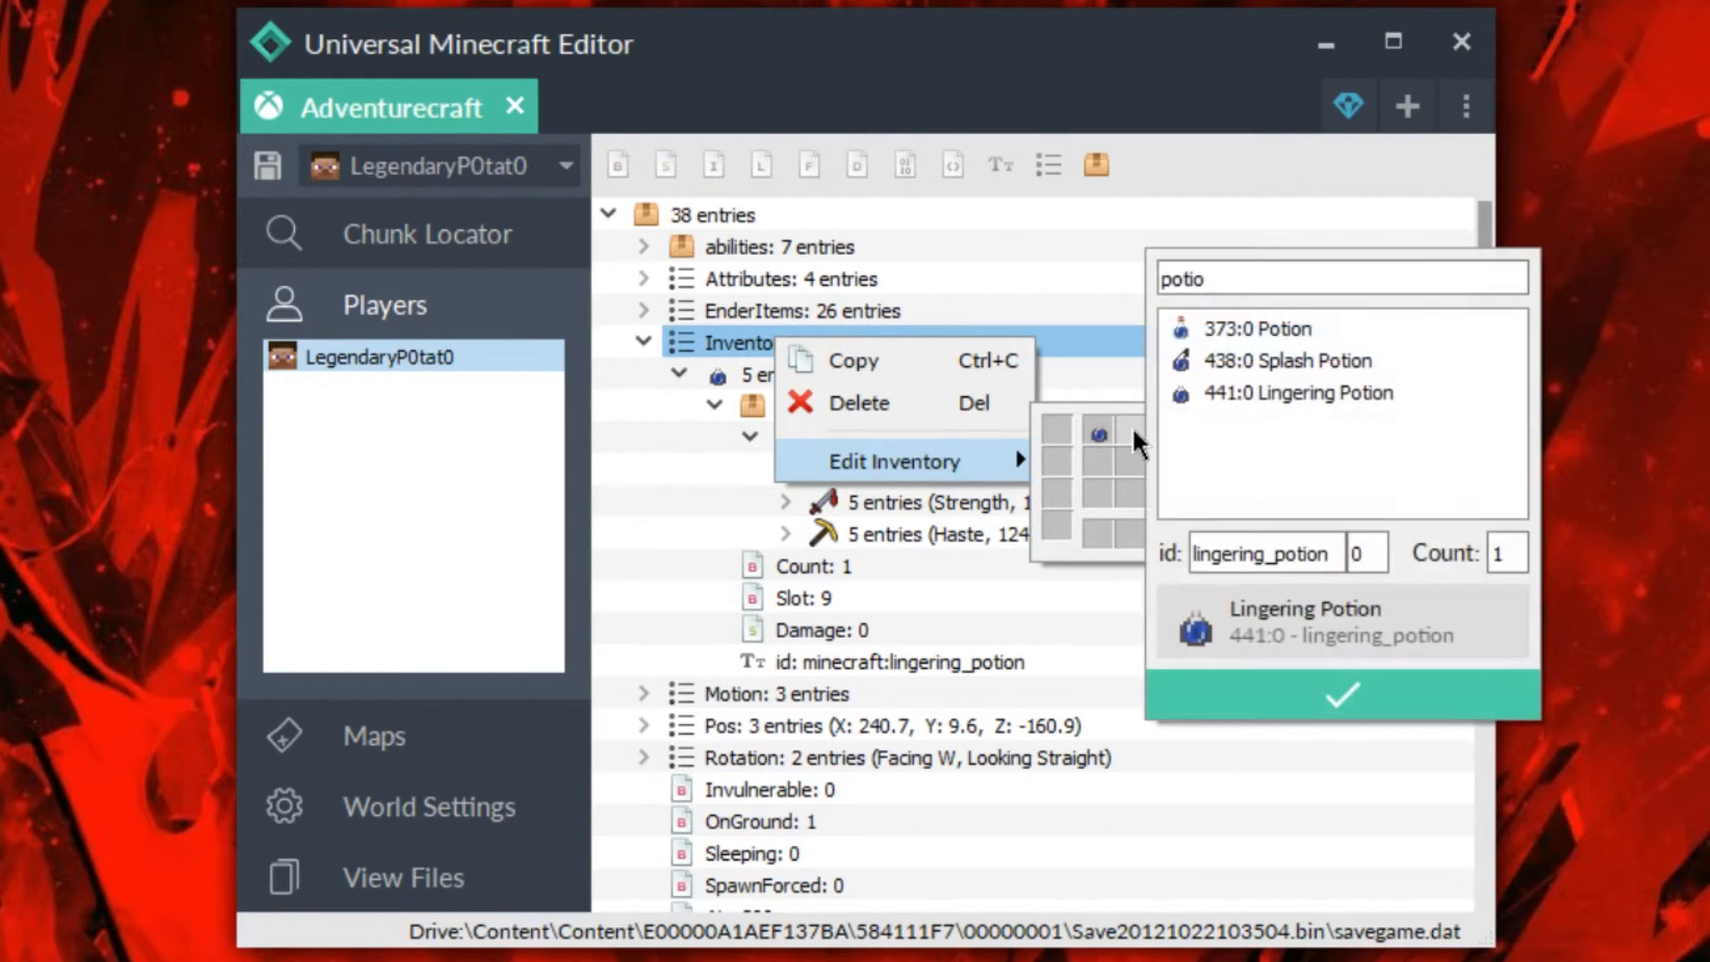
{"action": "left_click", "coordinate": [1258, 328]}
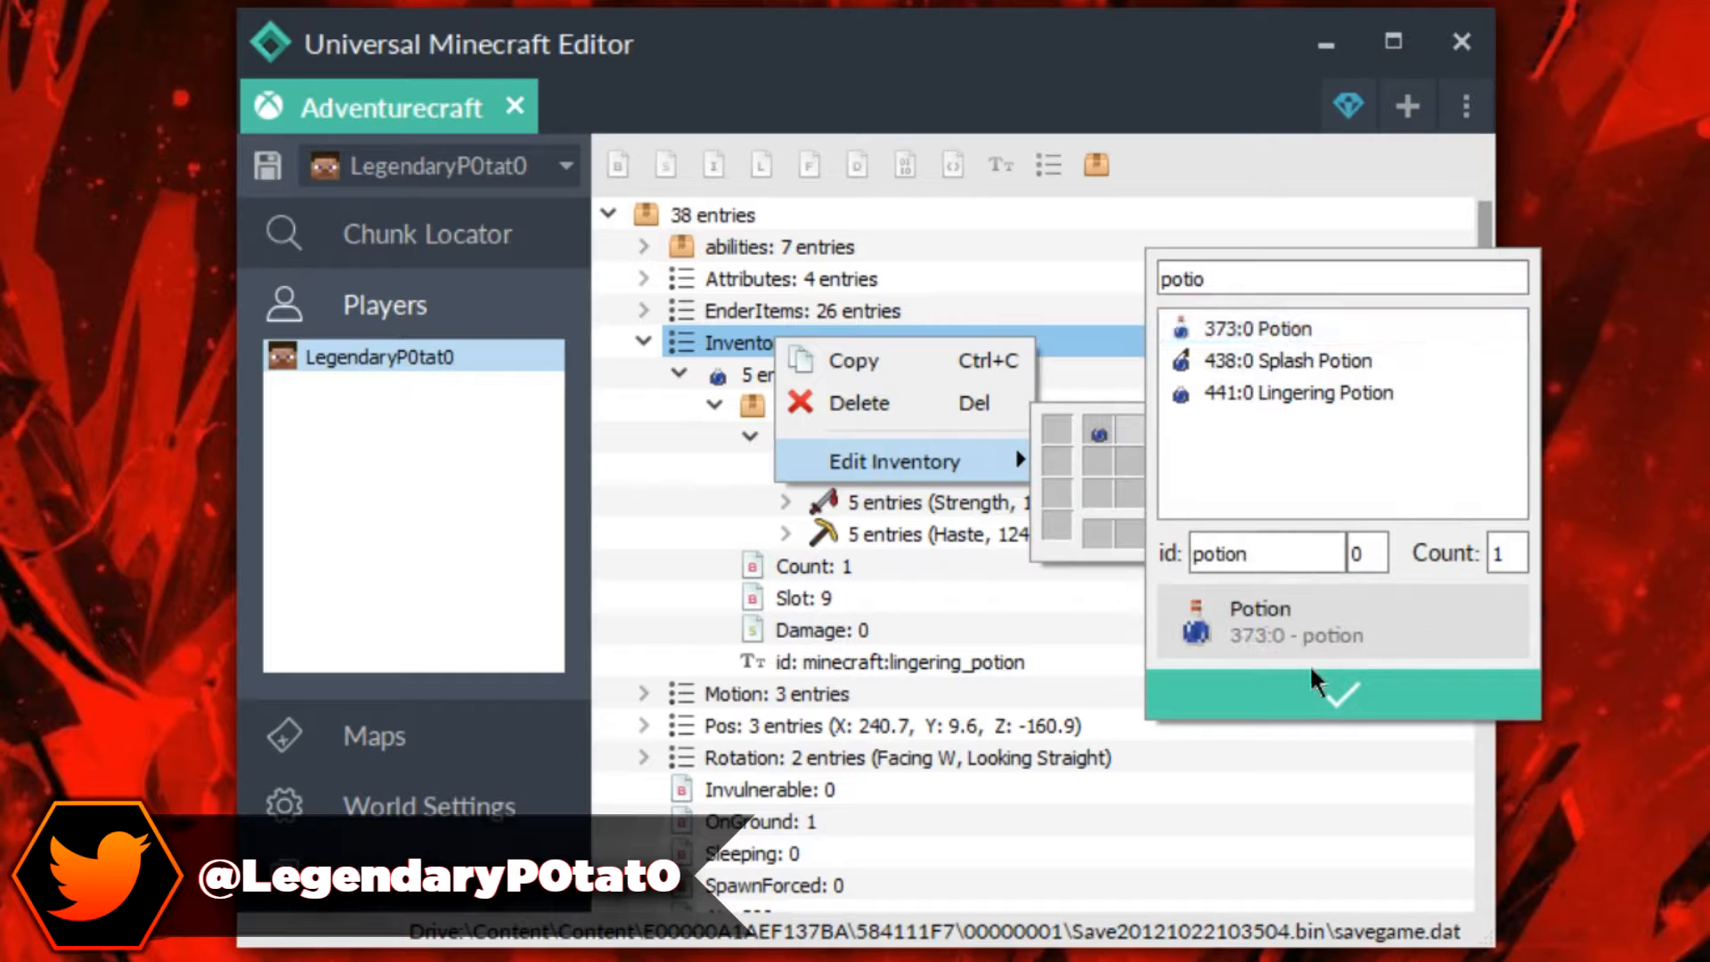
{"action": "left_click", "coordinate": [1340, 695]}
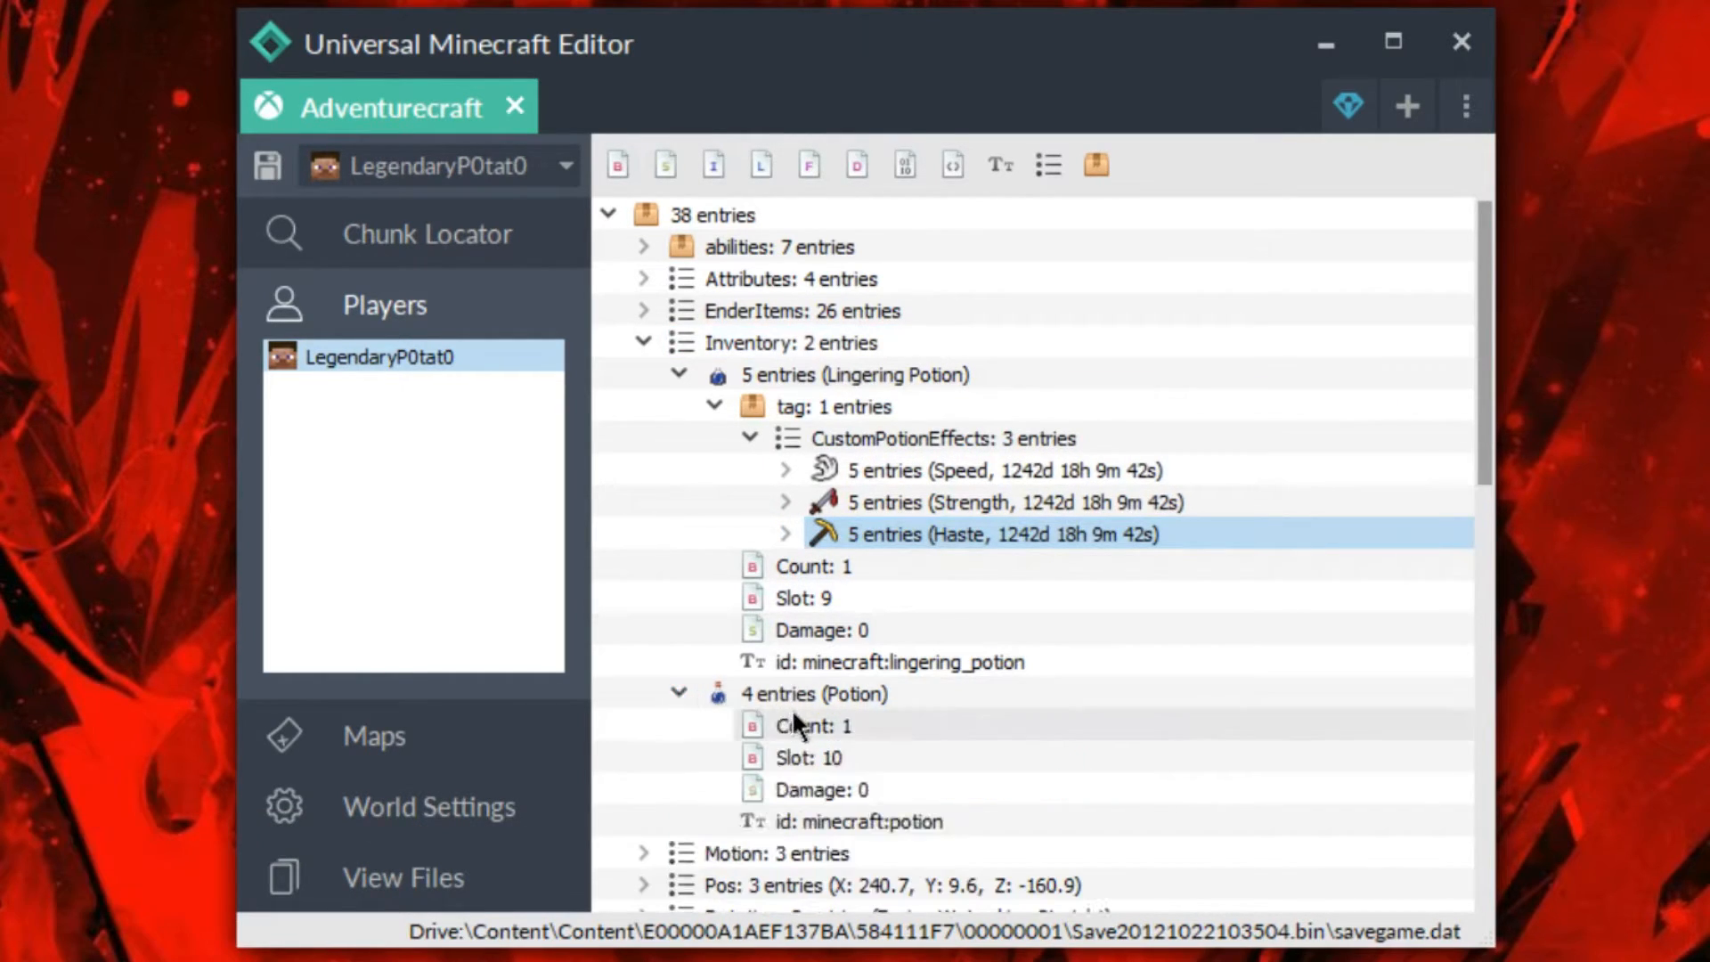
Change the new slot-10 item into a Lingering Potion.
{"action": "right_click", "coordinate": [812, 693]}
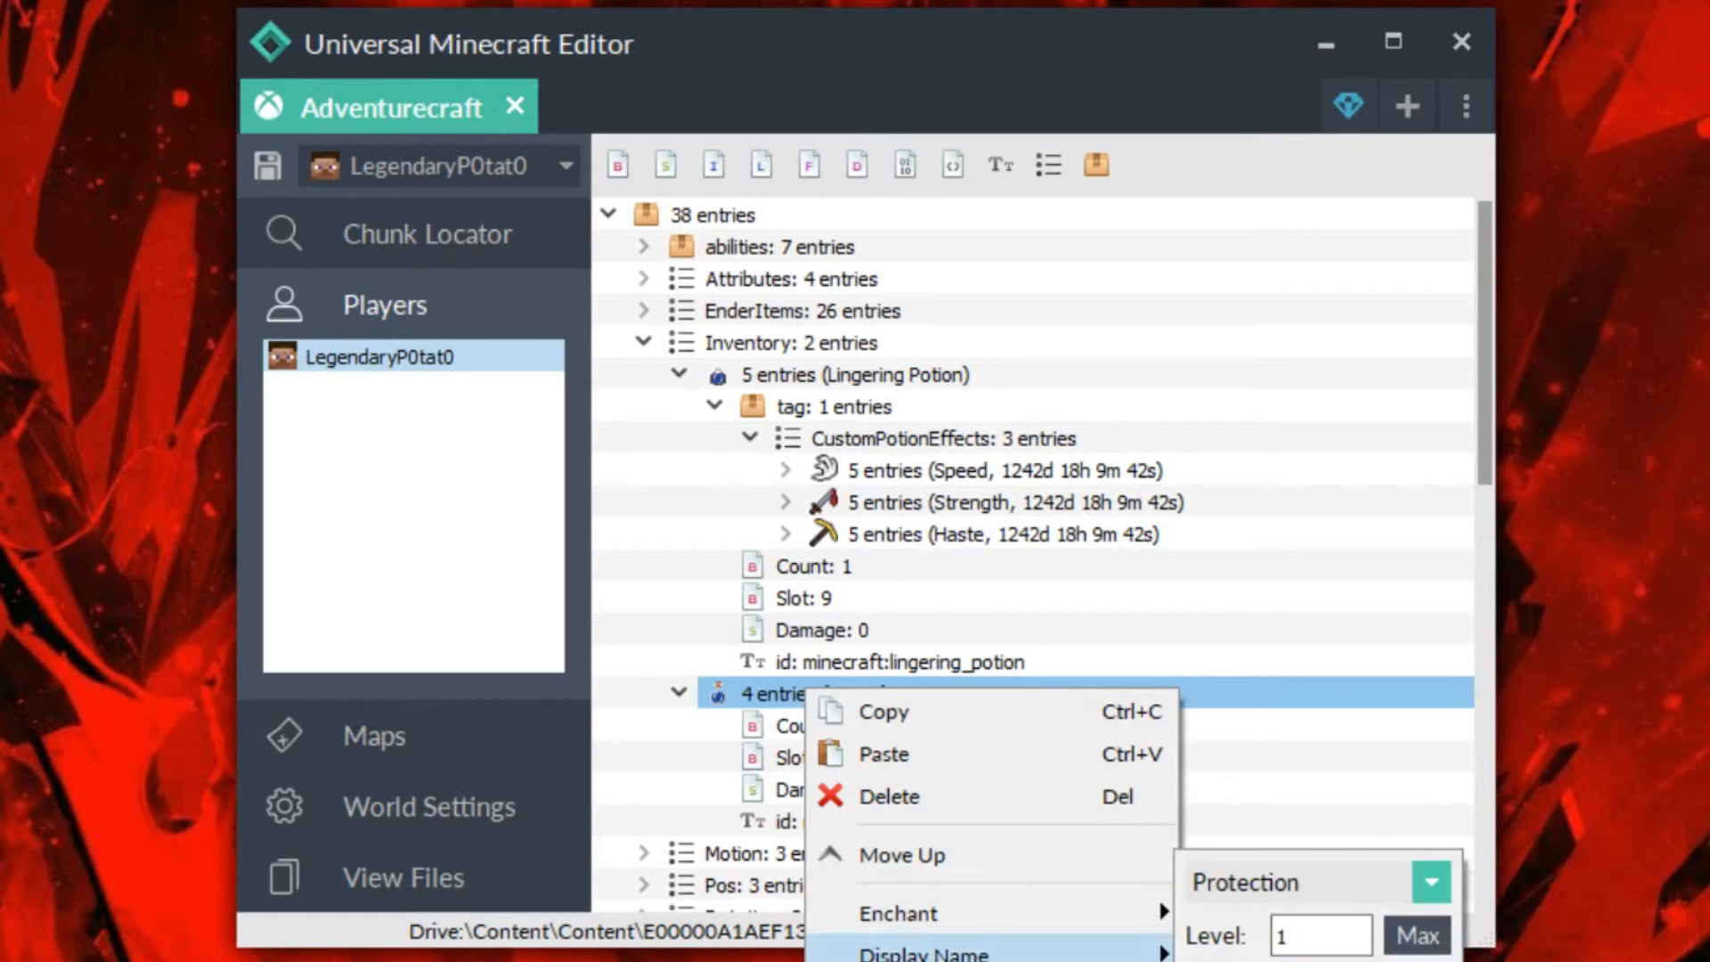
{"action": "type", "text": "potio"}
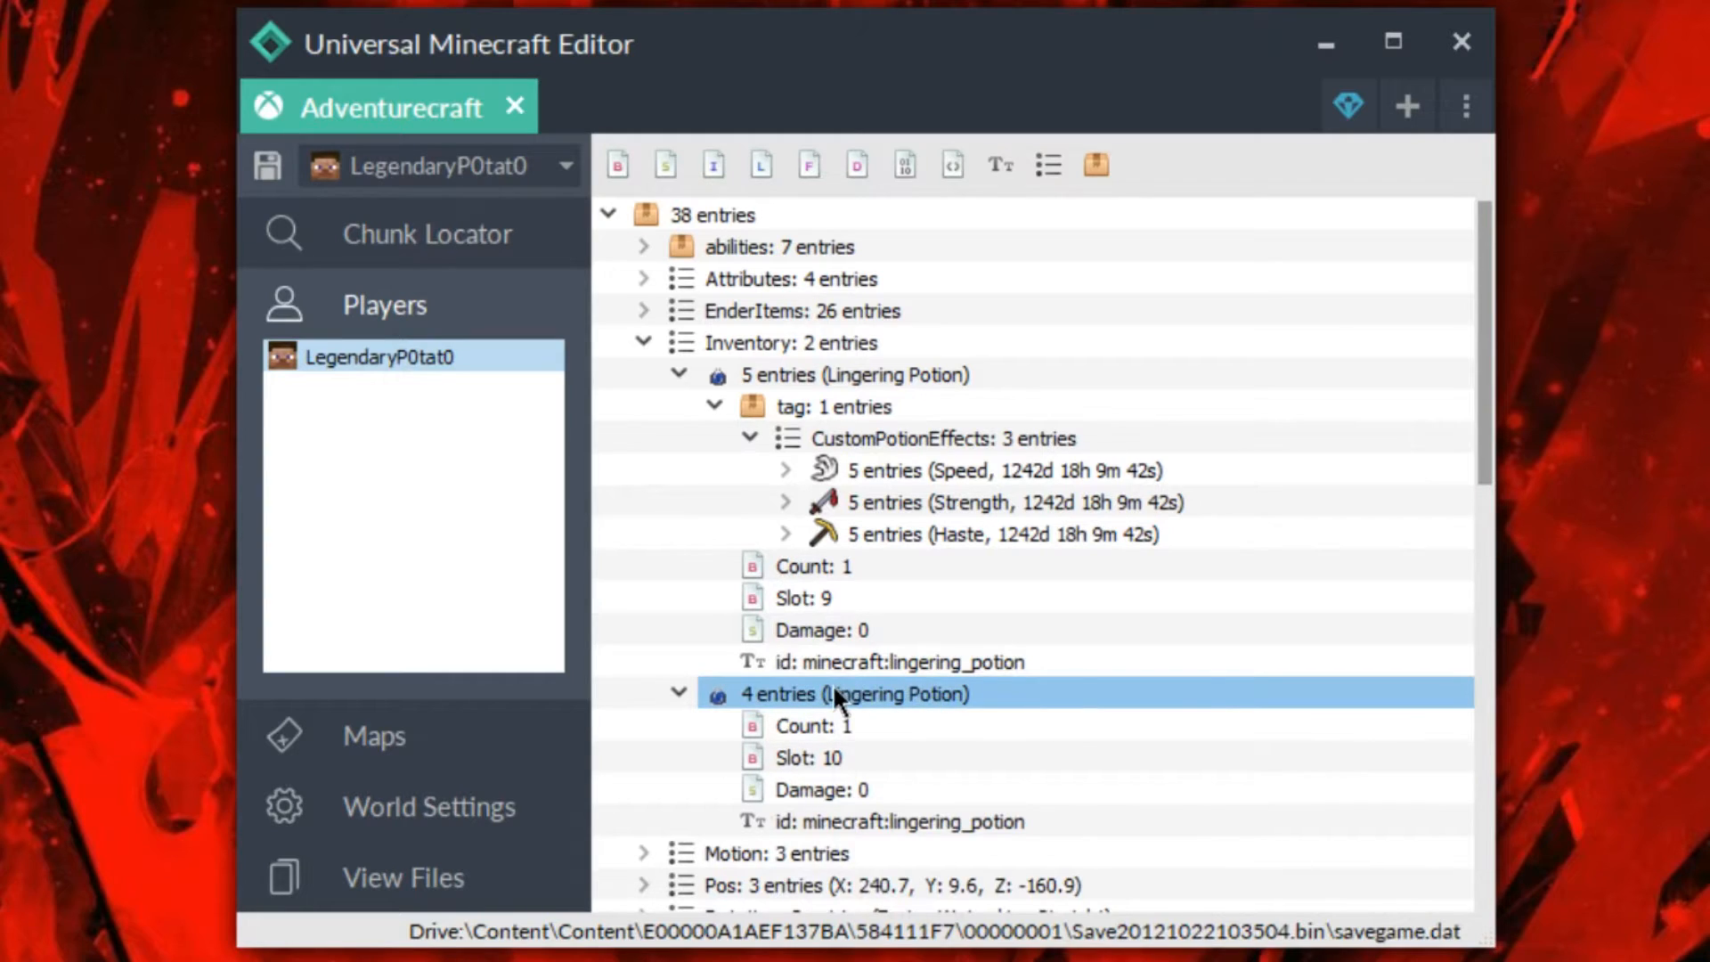
{"action": "right_click", "coordinate": [852, 693]}
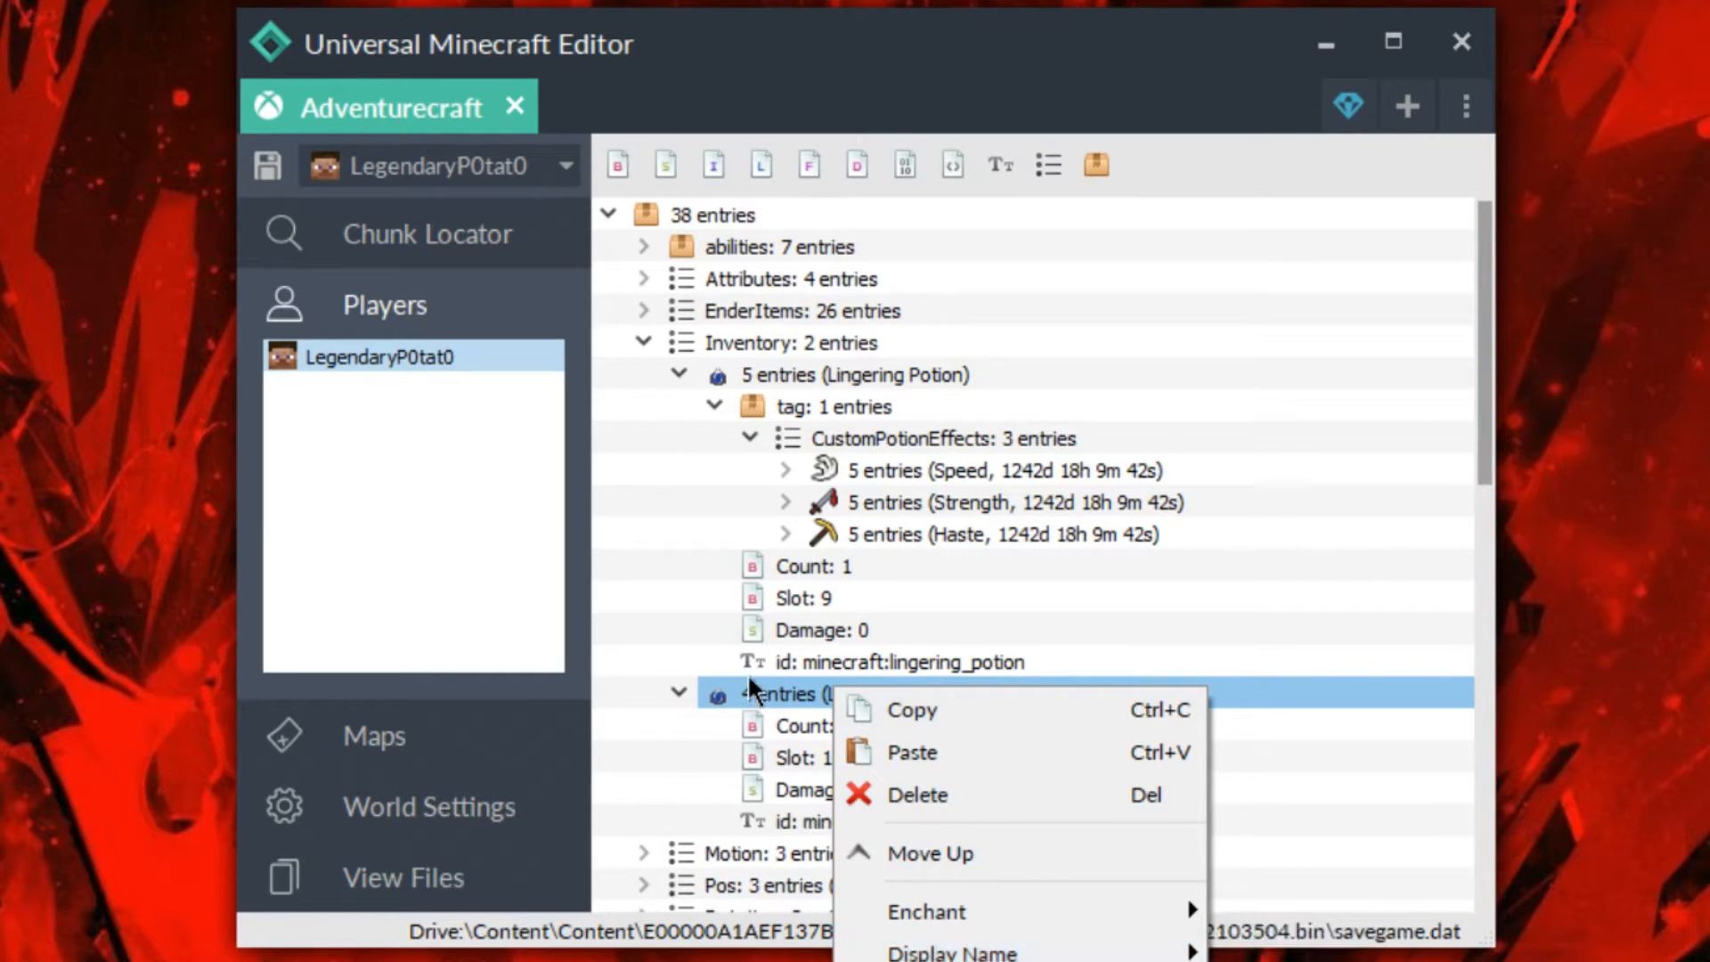
Set the first lingering potion's display name to "super buff potion xD".
{"action": "left_click", "coordinate": [878, 634]}
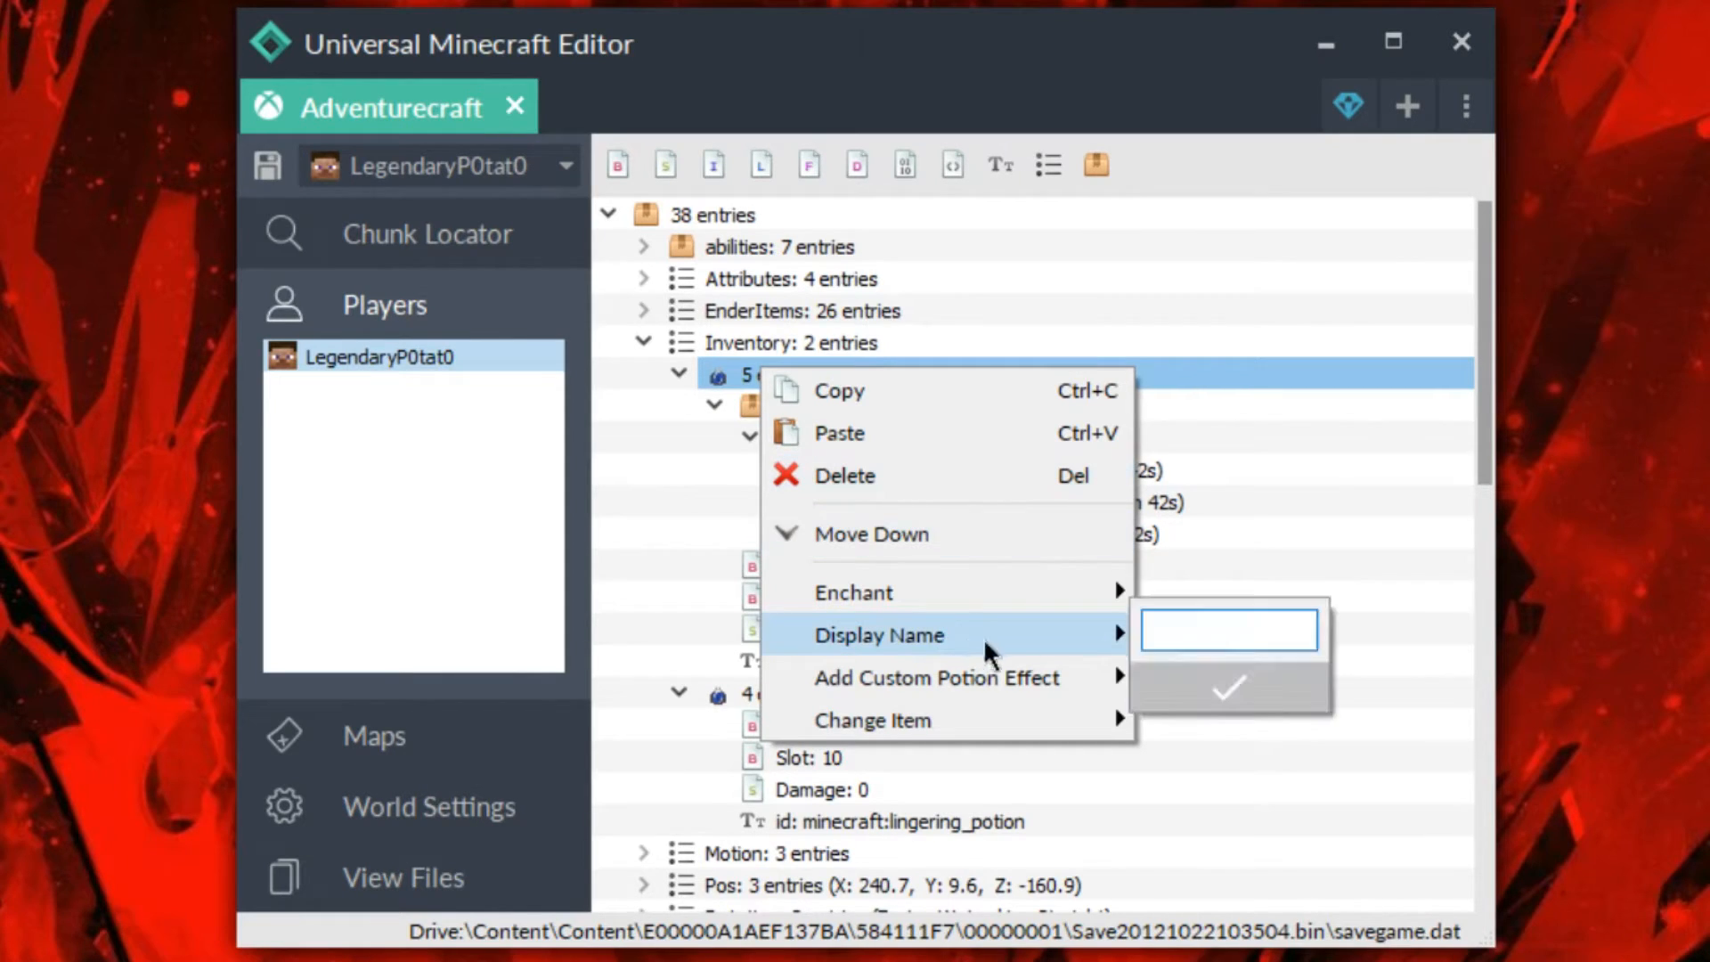
{"action": "type", "text": "sup"}
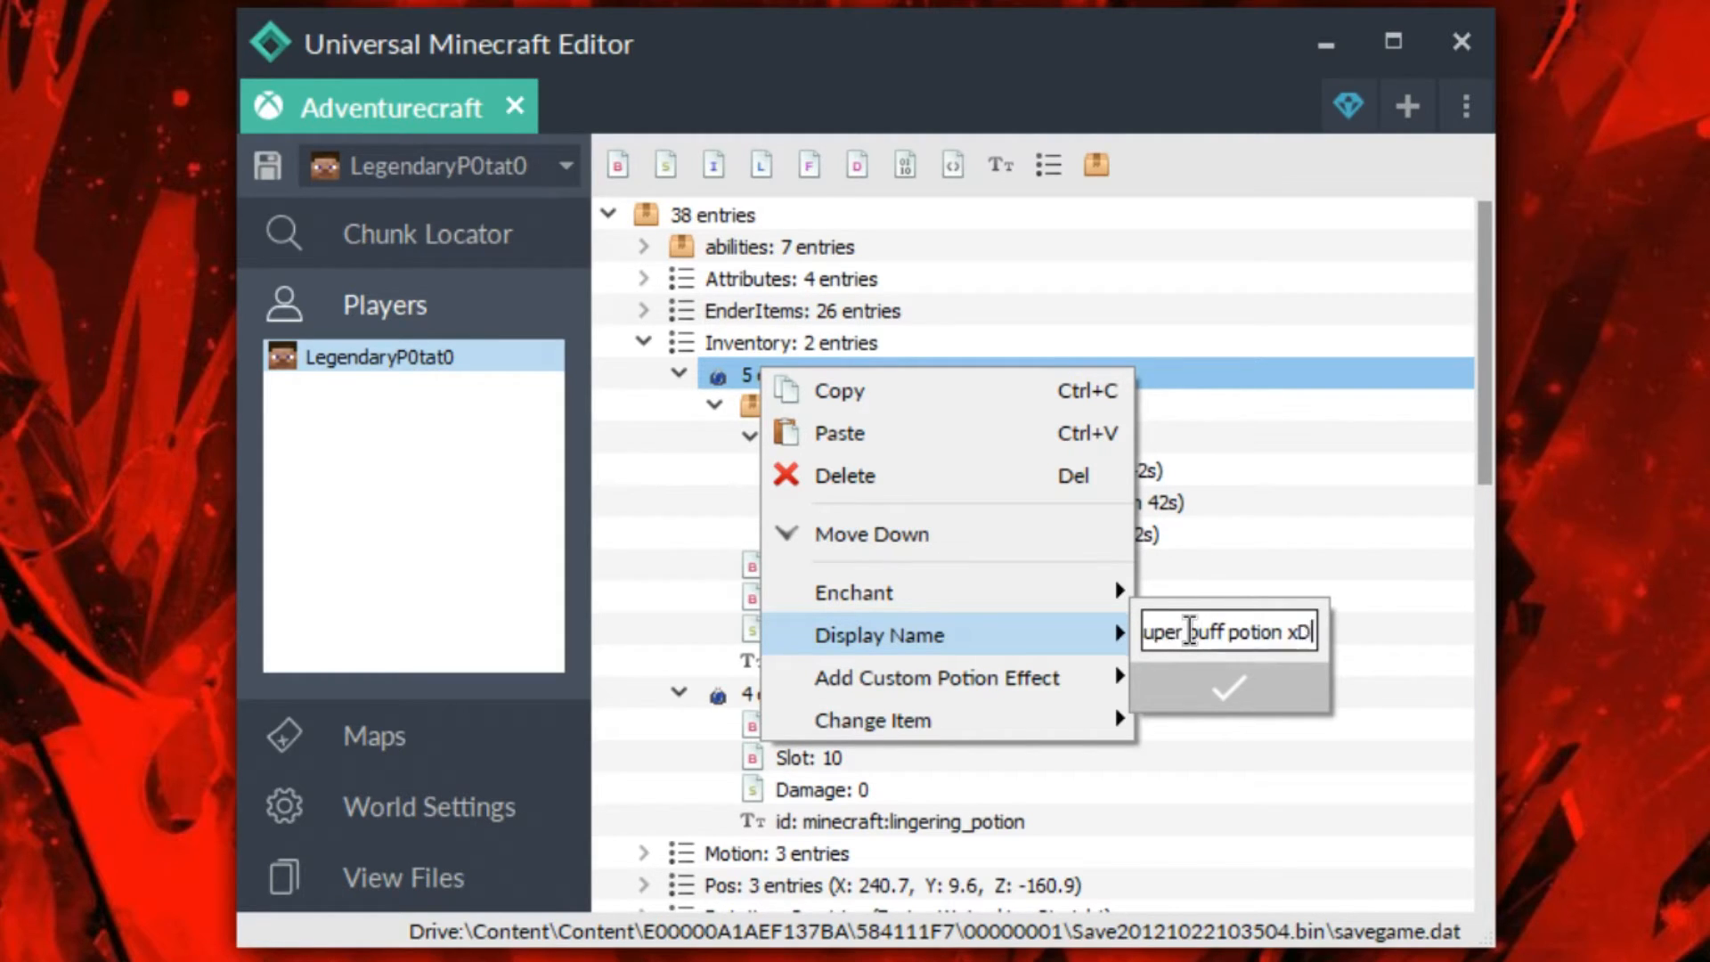
{"action": "left_click", "coordinate": [1229, 688]}
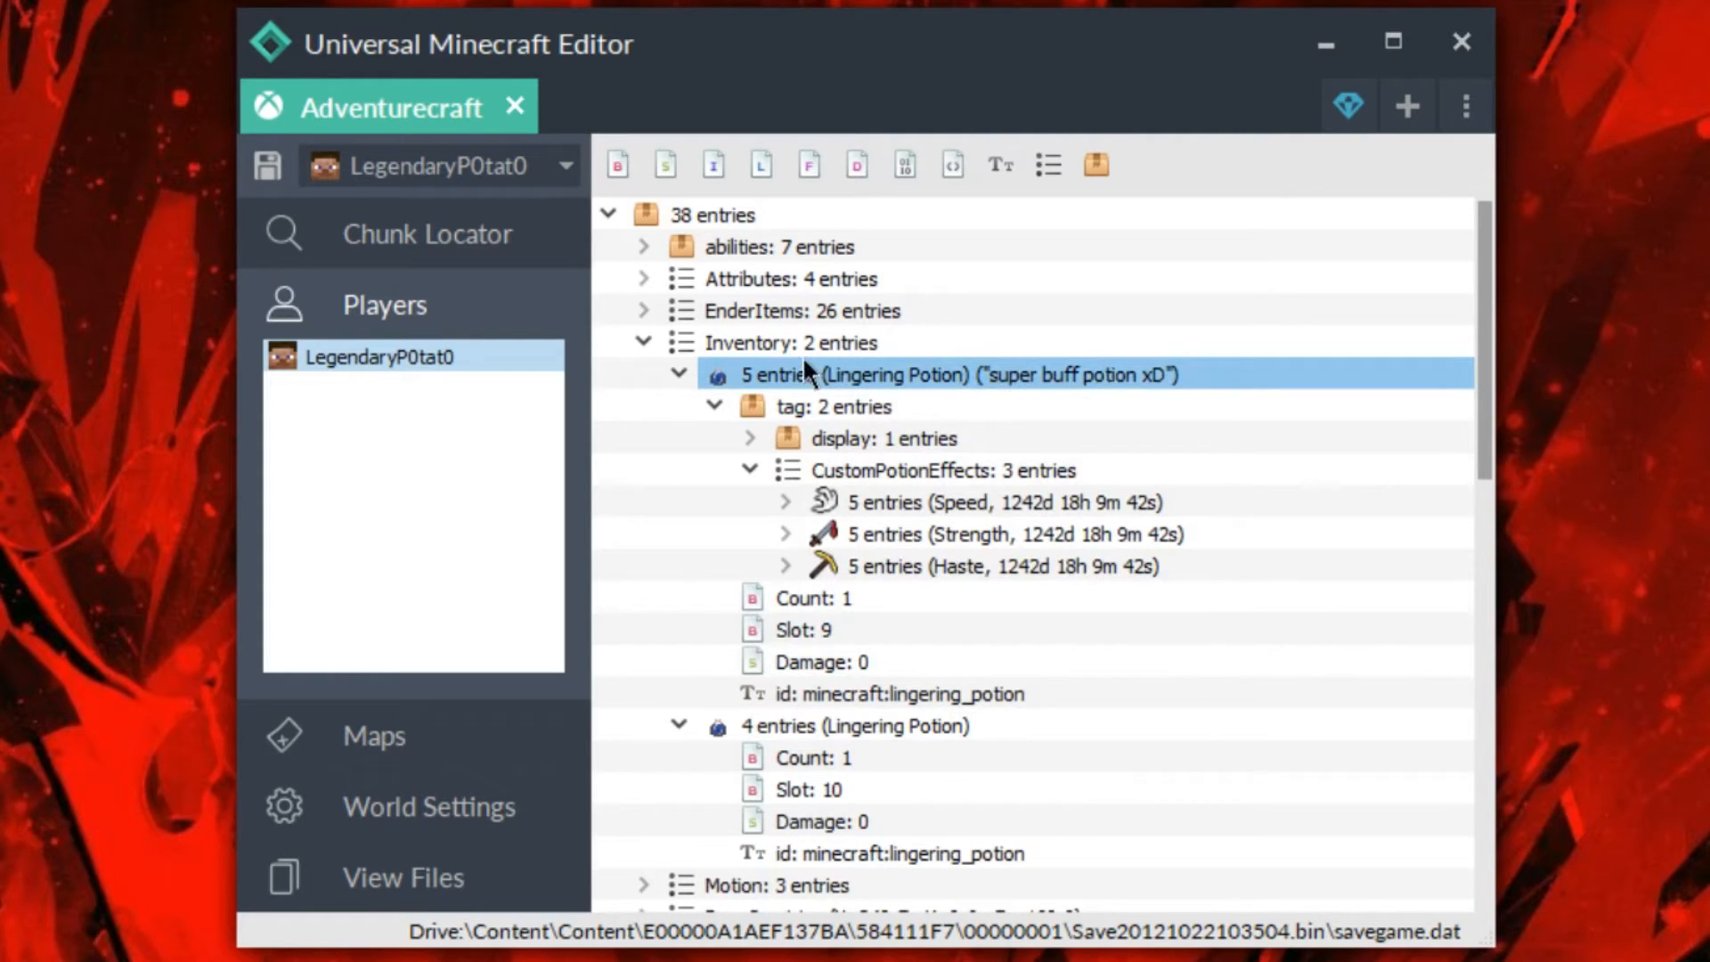
{"action": "mouse_move", "coordinate": [941, 581]}
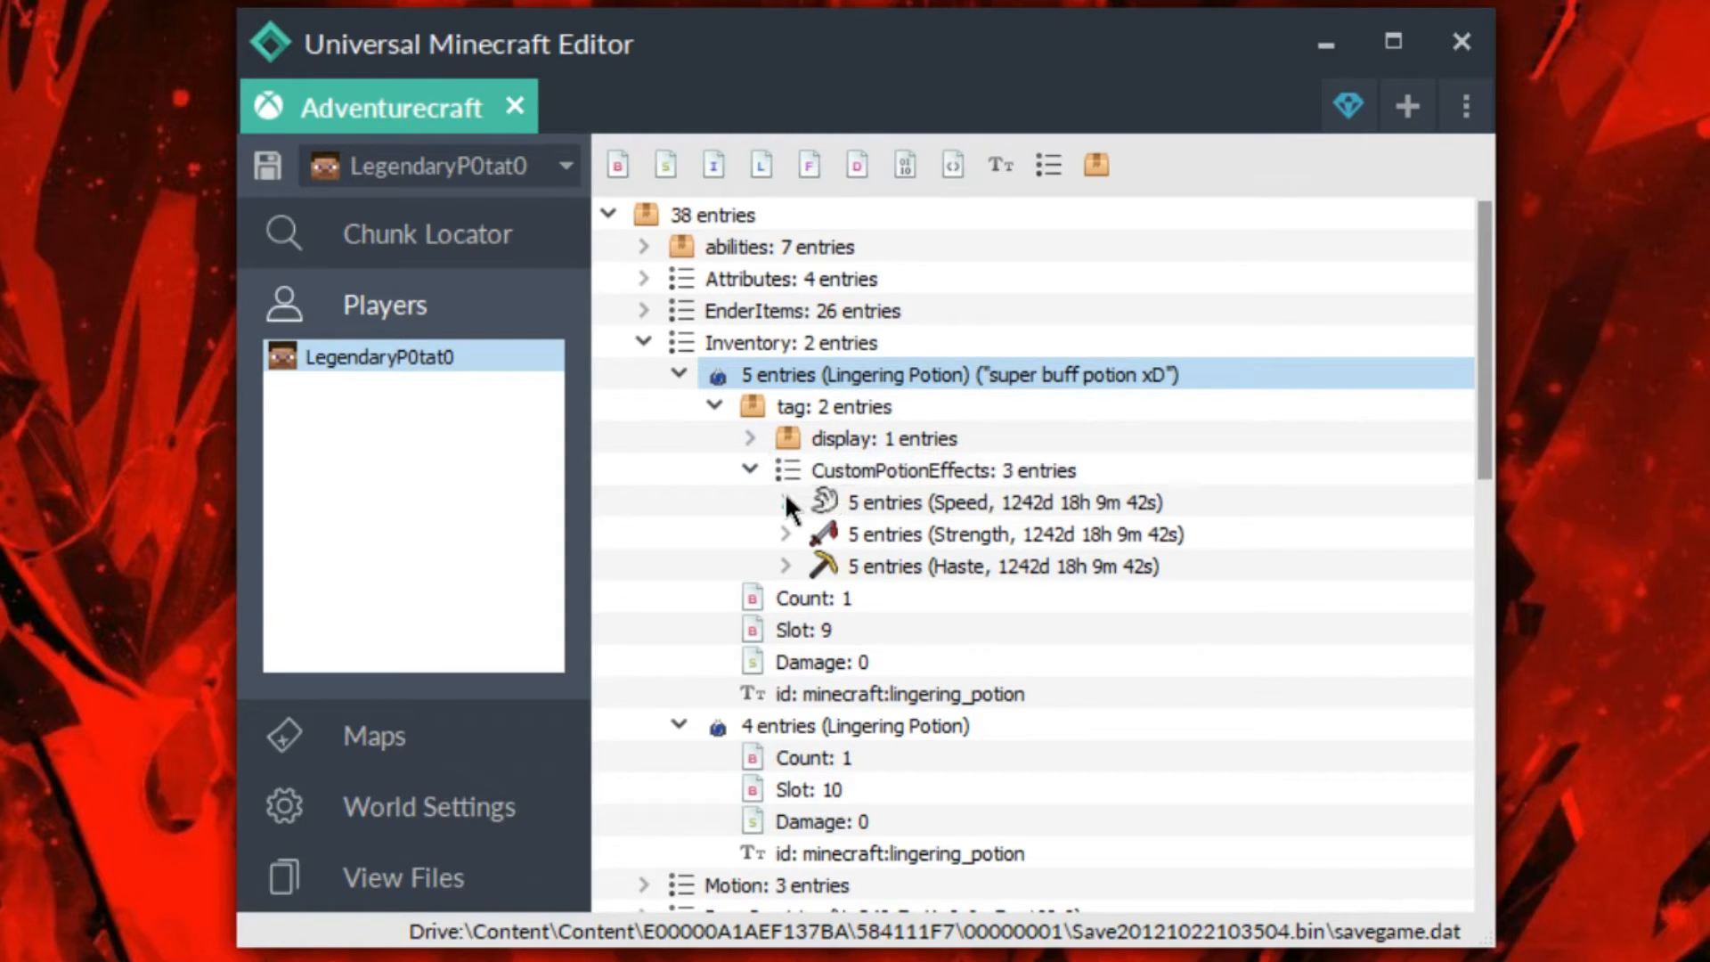
{"action": "left_click", "coordinate": [786, 503]}
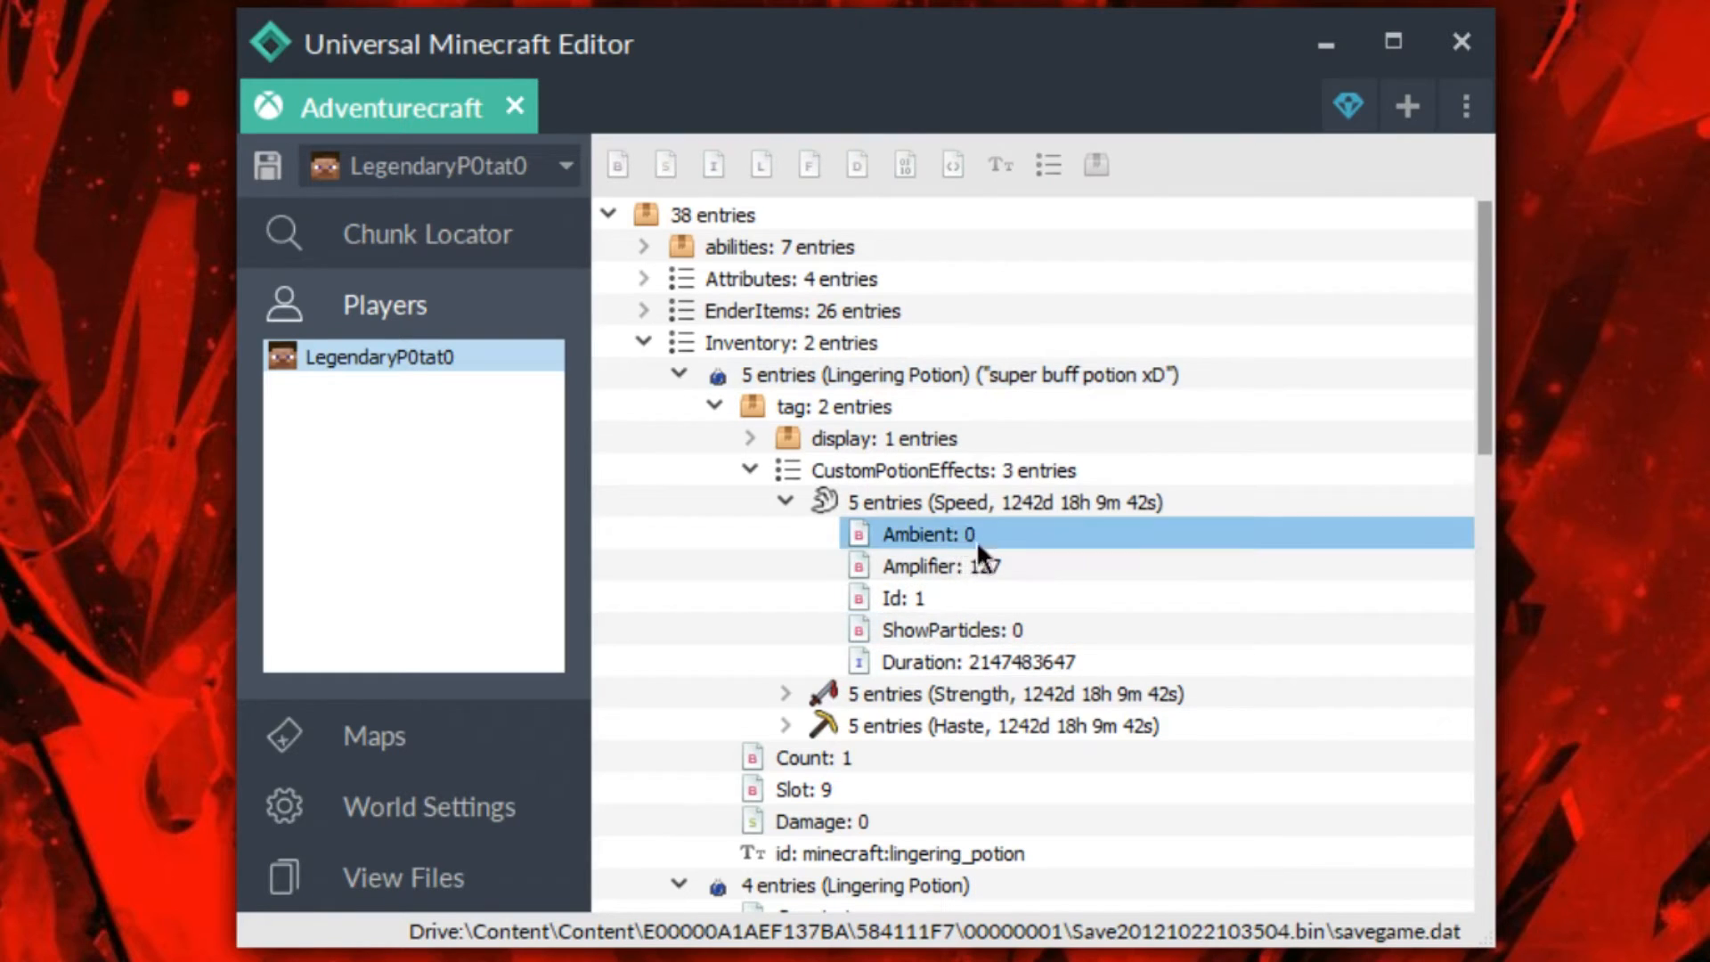
{"action": "left_click", "coordinate": [952, 628]}
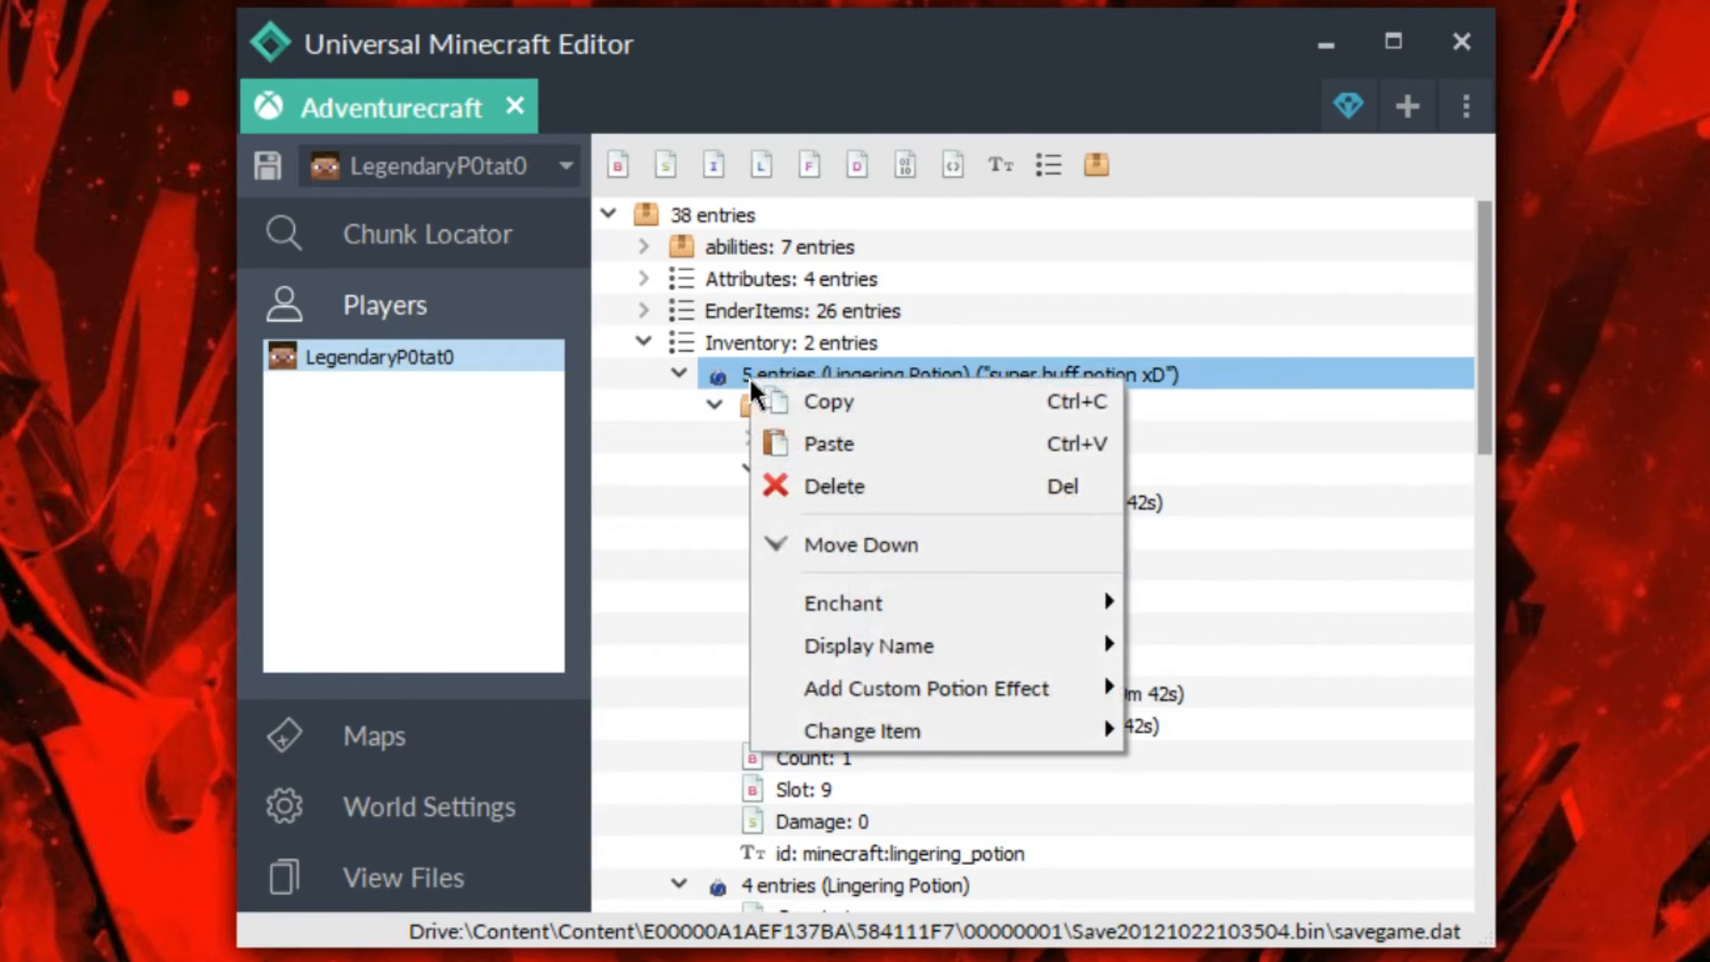
{"action": "left_click", "coordinate": [925, 687]}
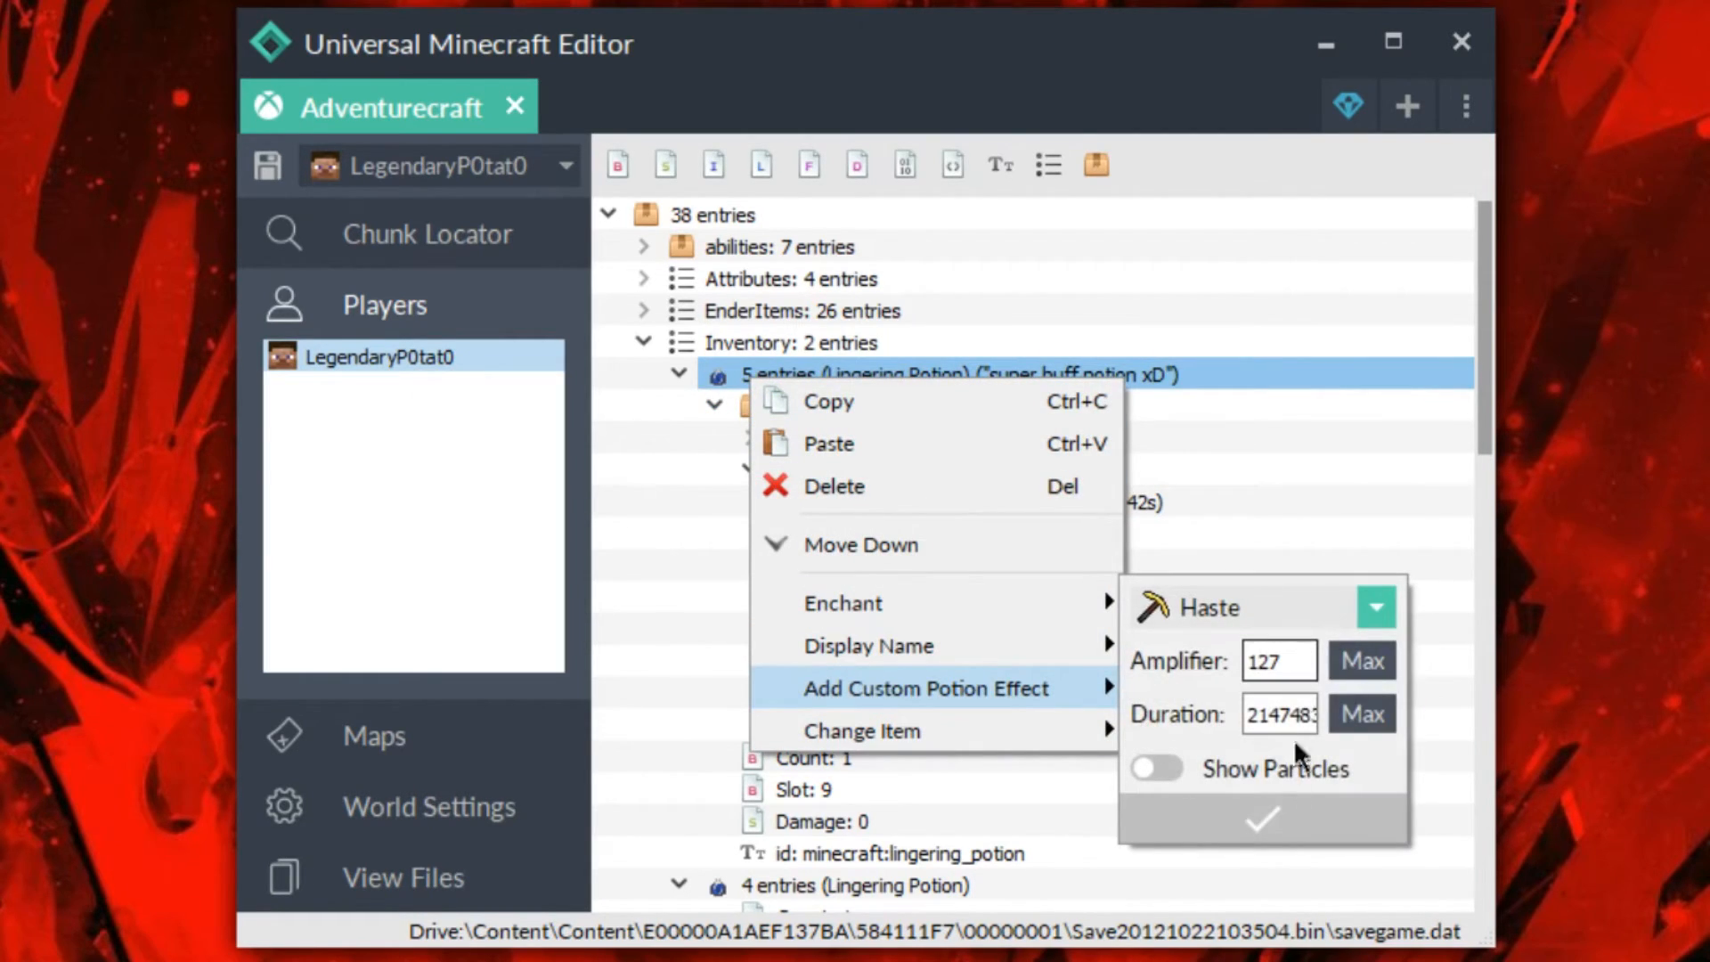
{"action": "left_click", "coordinate": [1261, 820]}
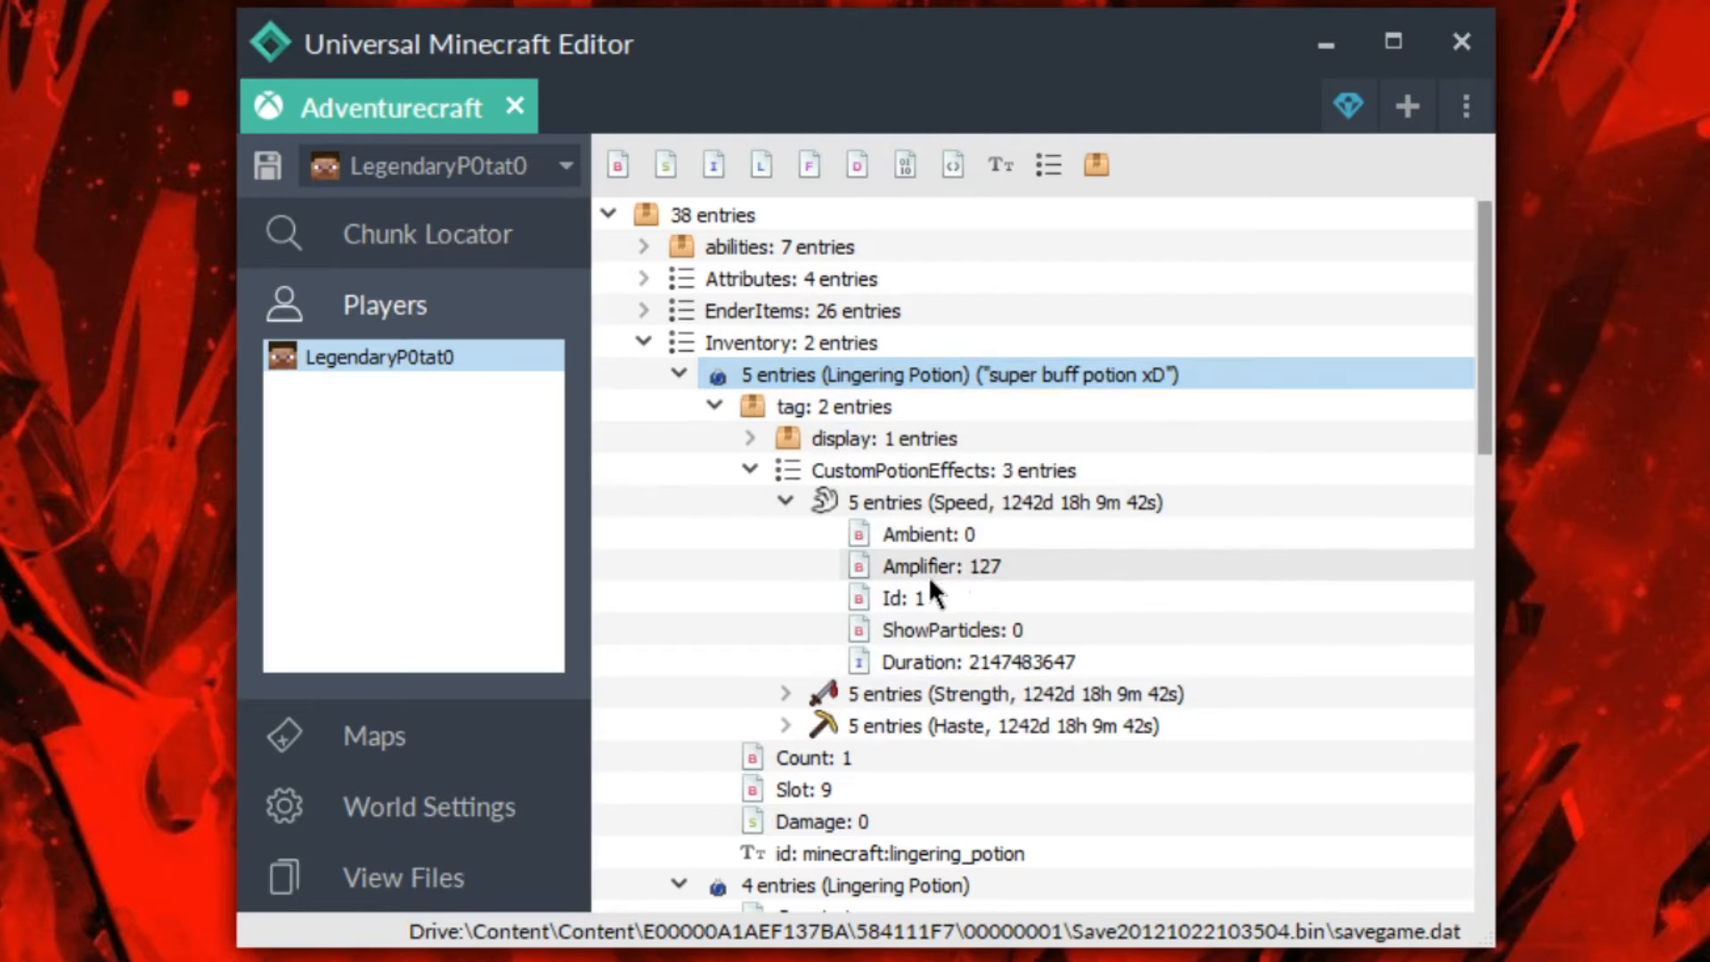
{"action": "mouse_move", "coordinate": [946, 533]}
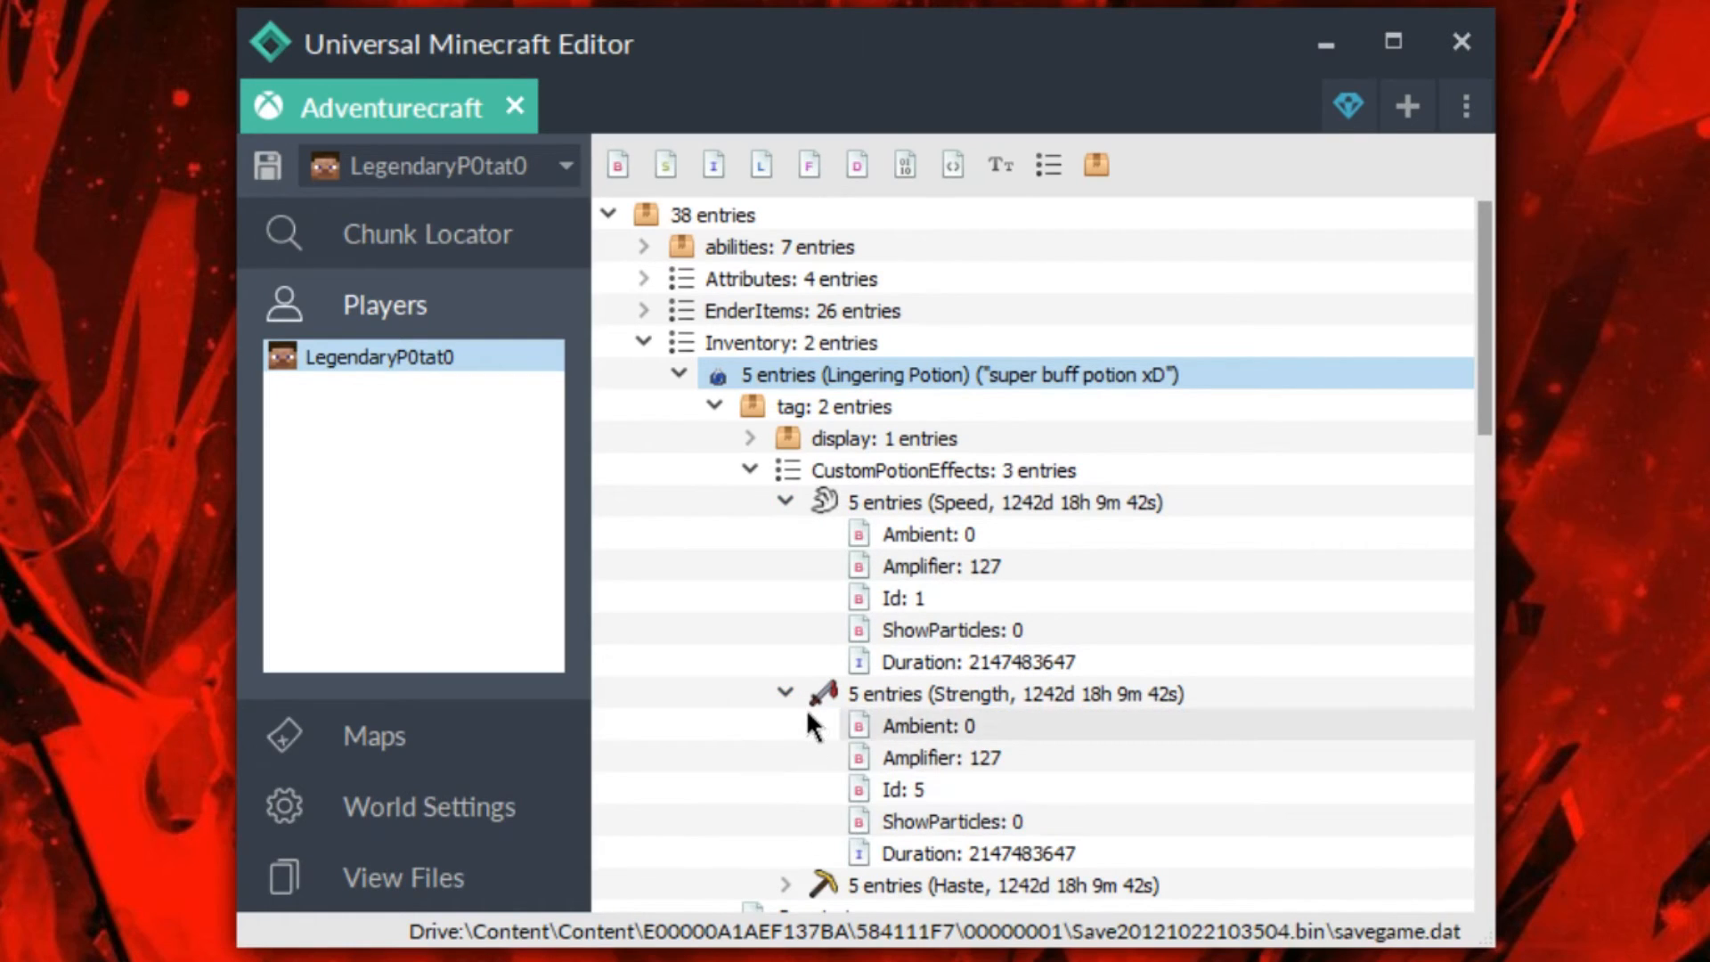
{"action": "left_click", "coordinate": [750, 470]}
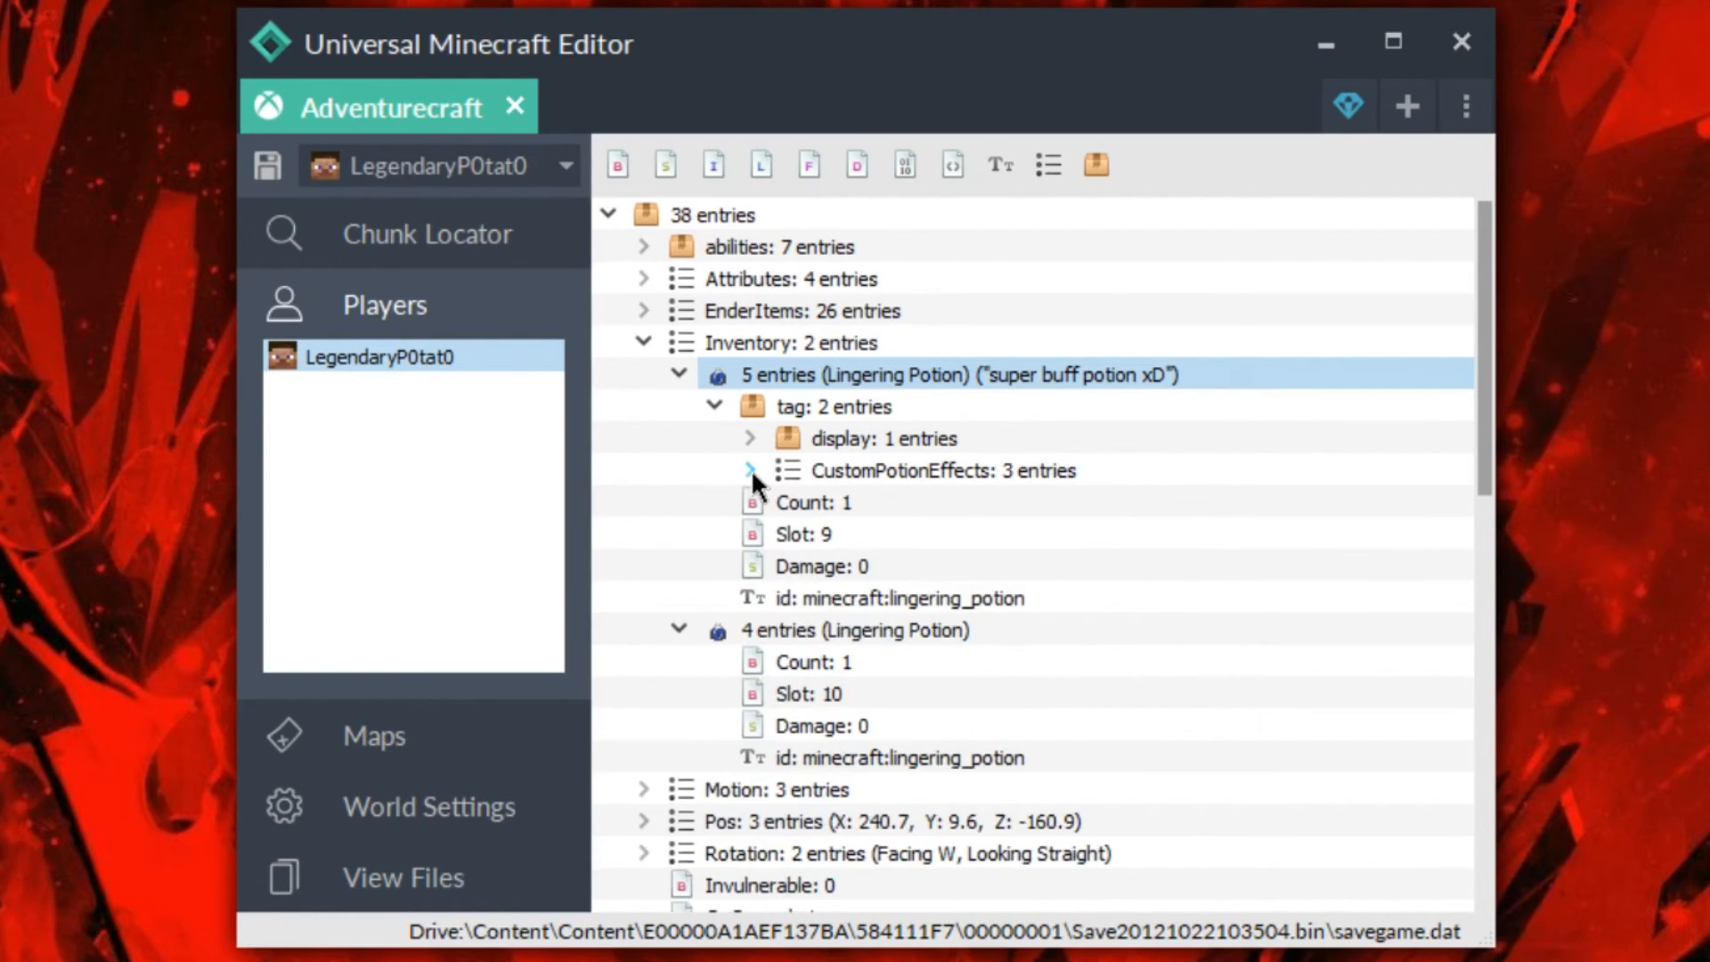